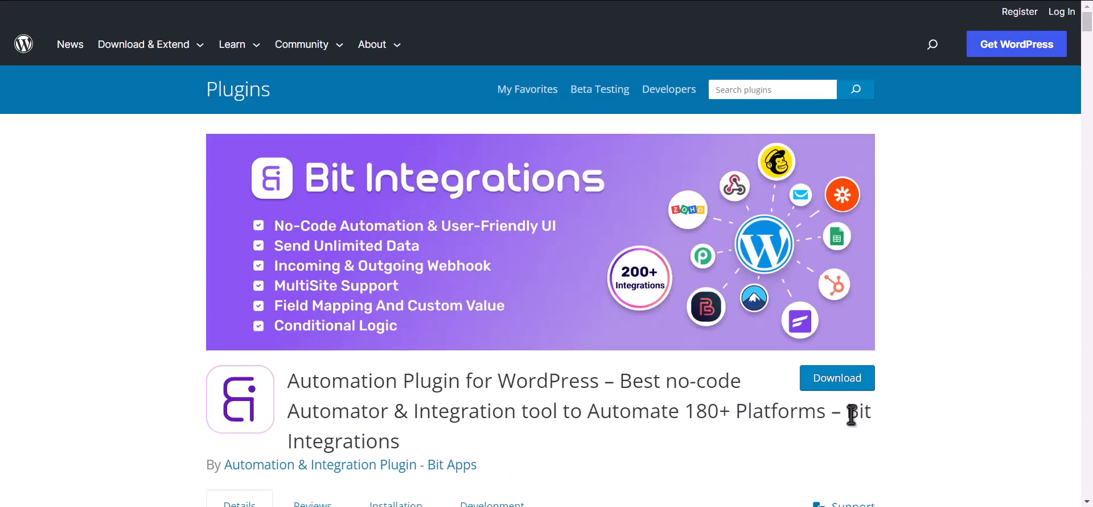
# - Move from the WordPress.org plugin listing to the Bit Integrations welcome screen in the admin dashboard
pyautogui.moveTo(848, 410); pyautogui.dragTo(342, 440)
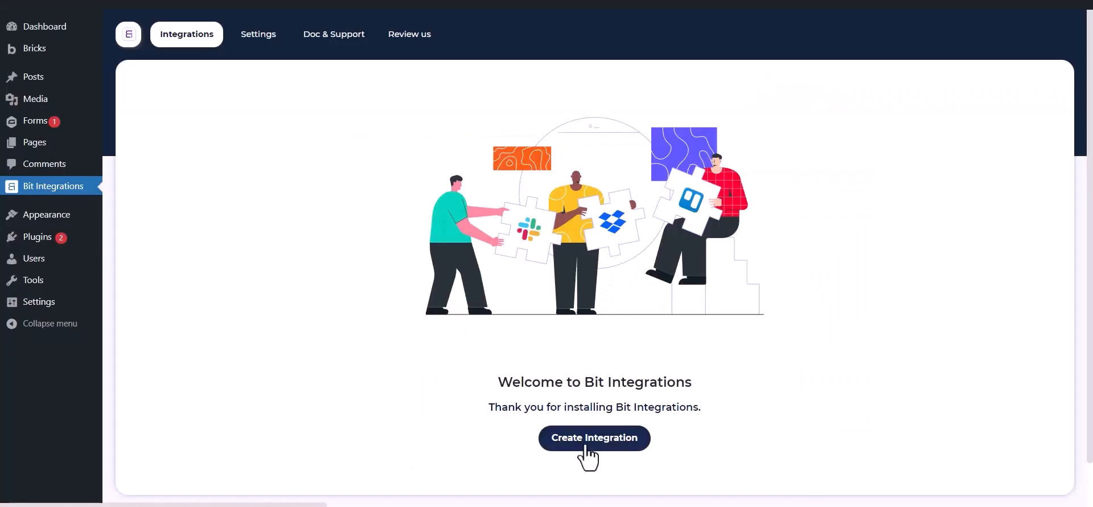
# - Create a new integration with Gravity Forms as the trigger and the Contact Us form selected
pyautogui.click(593, 438)
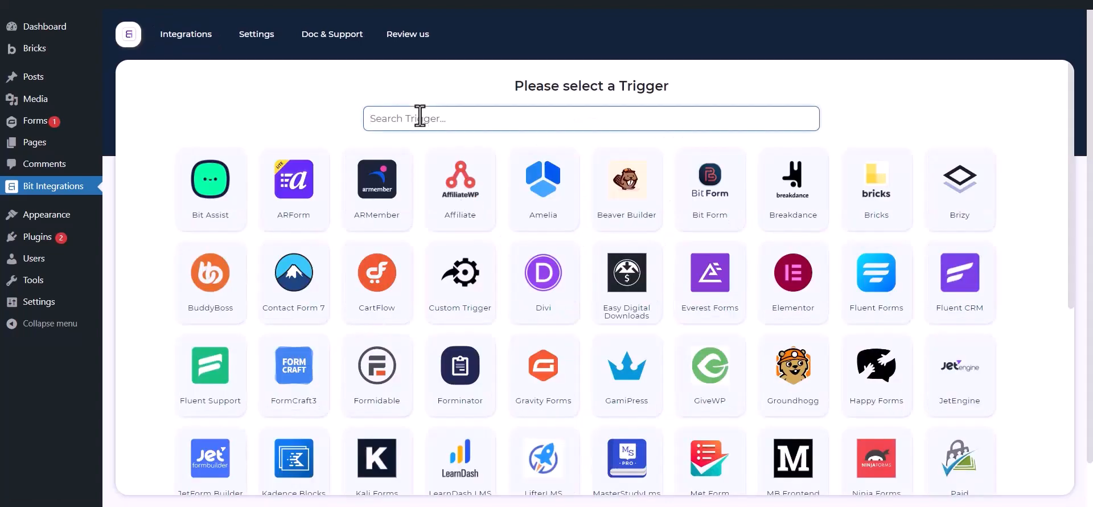
pyautogui.write('gravity forms')
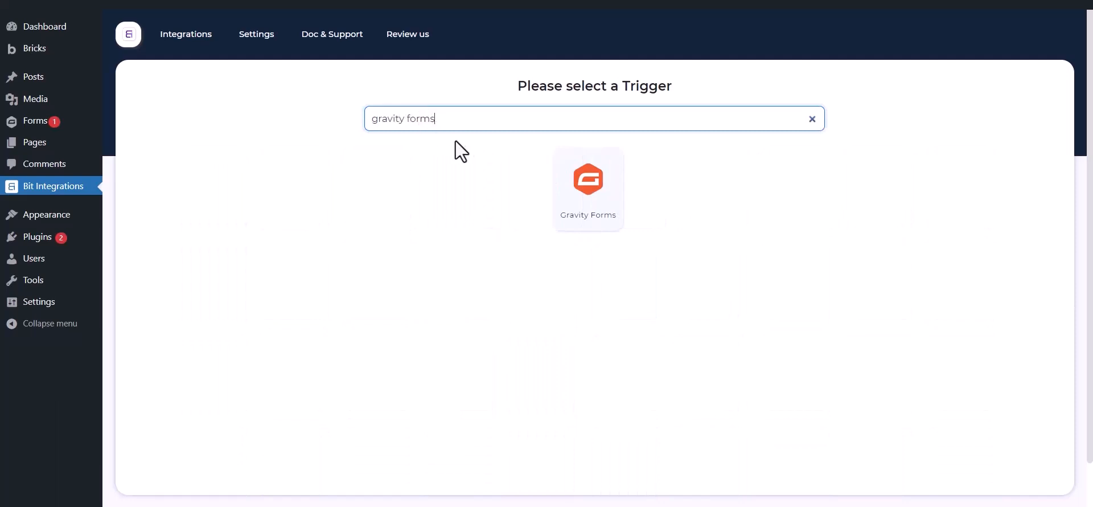
pyautogui.click(588, 186)
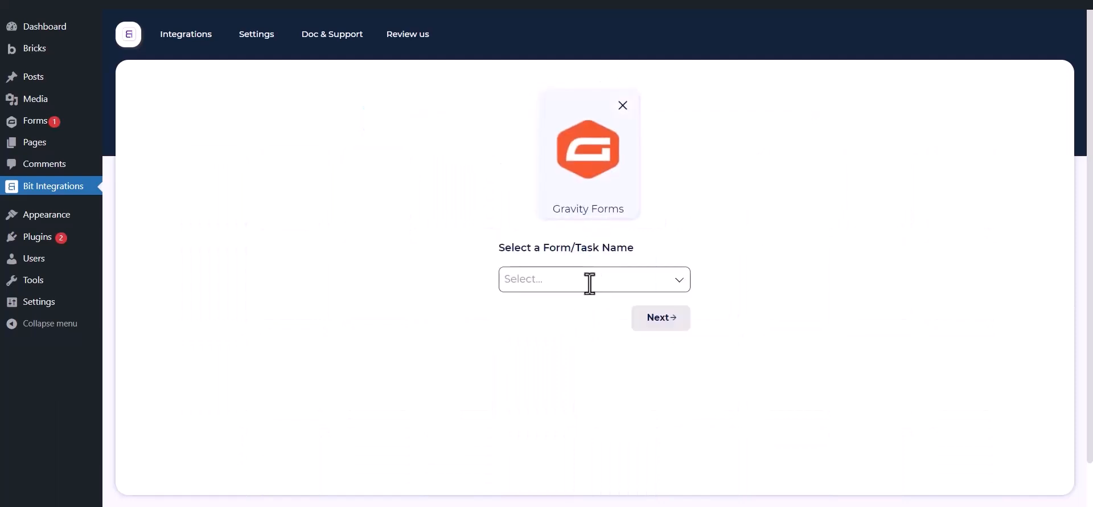
pyautogui.click(593, 279)
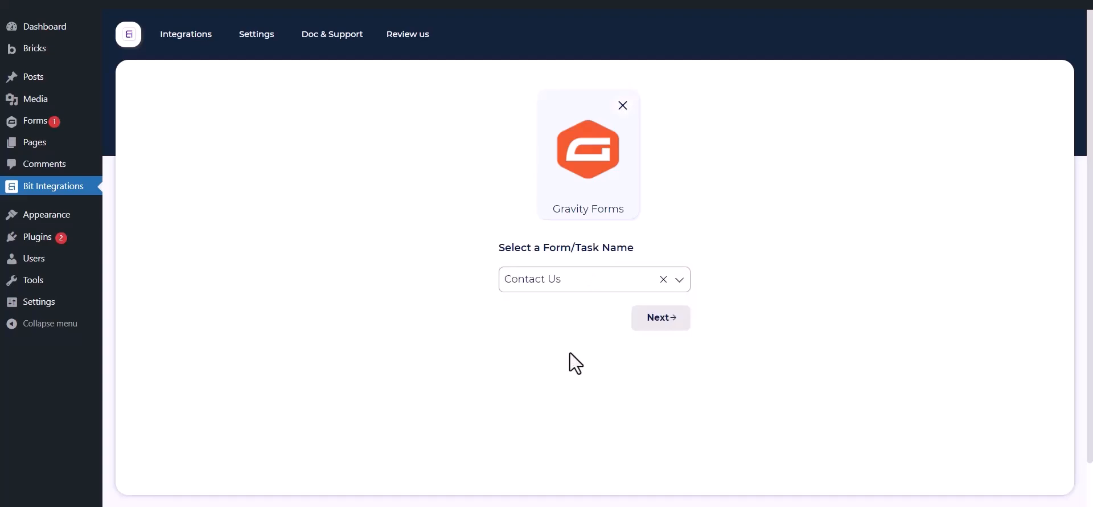
# - Choose Google Sheet as the action and review the note about getting client credentials from the Google API Console
pyautogui.click(659, 317)
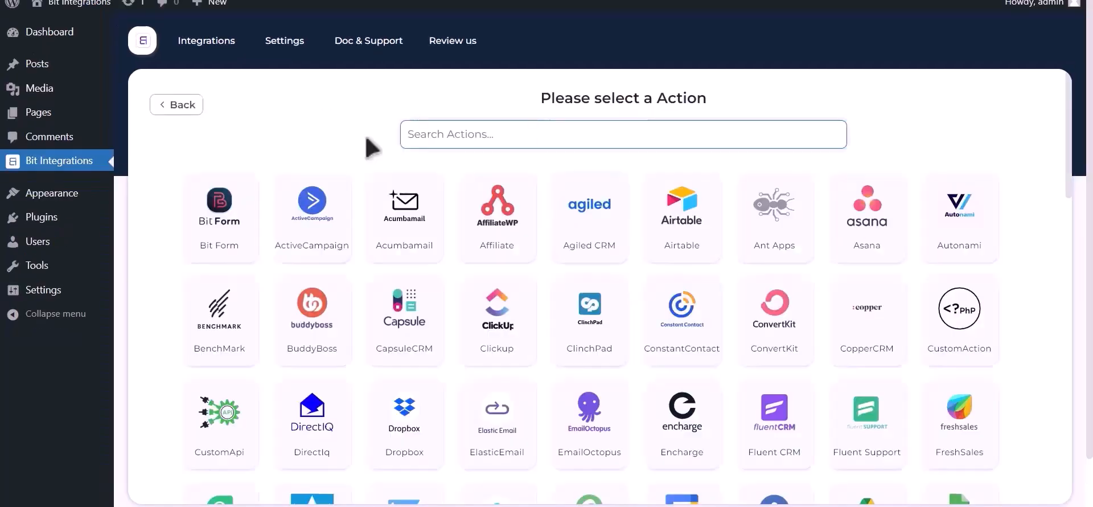
pyautogui.write('google sheet')
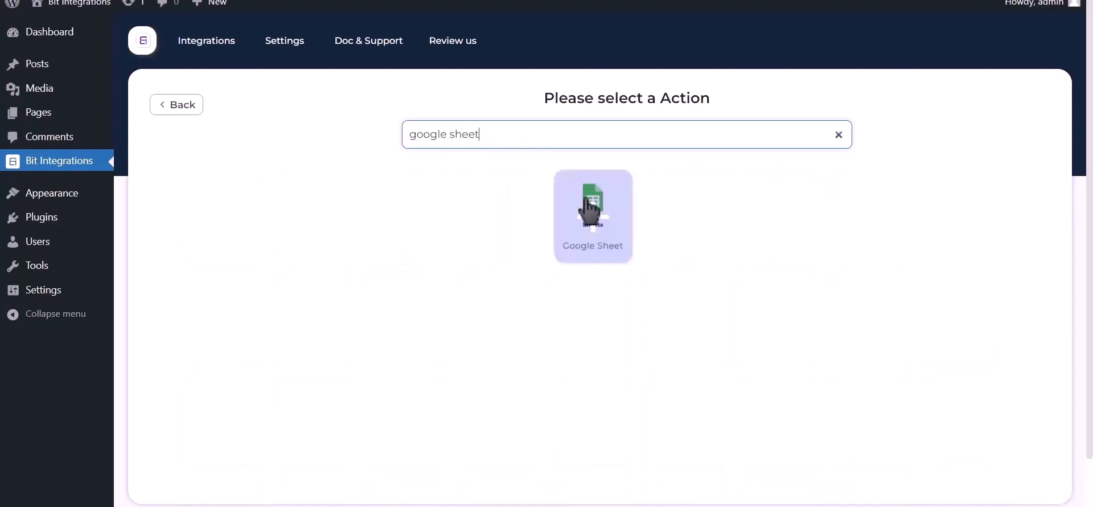
pyautogui.click(593, 216)
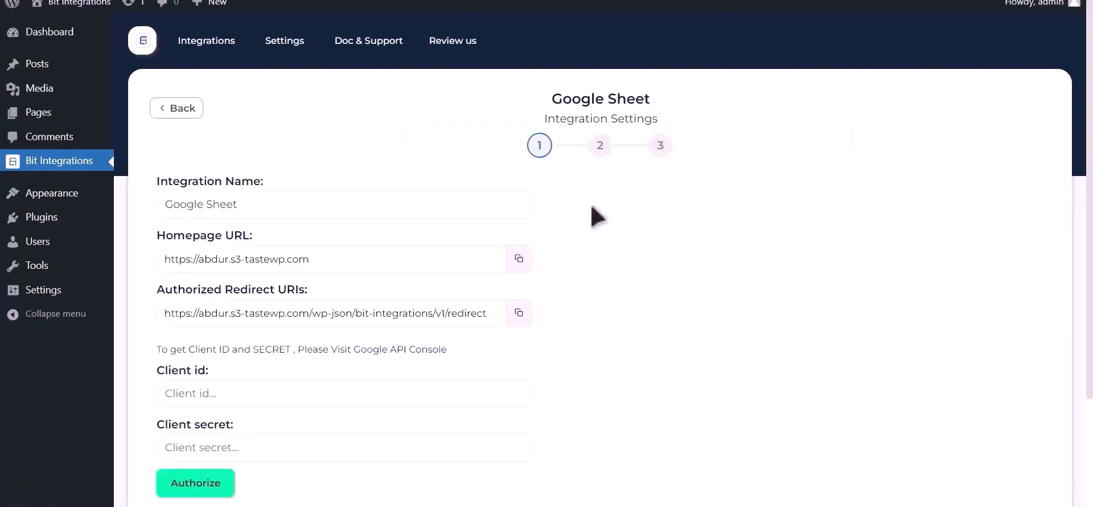
pyautogui.moveTo(158, 349); pyautogui.dragTo(310, 349)
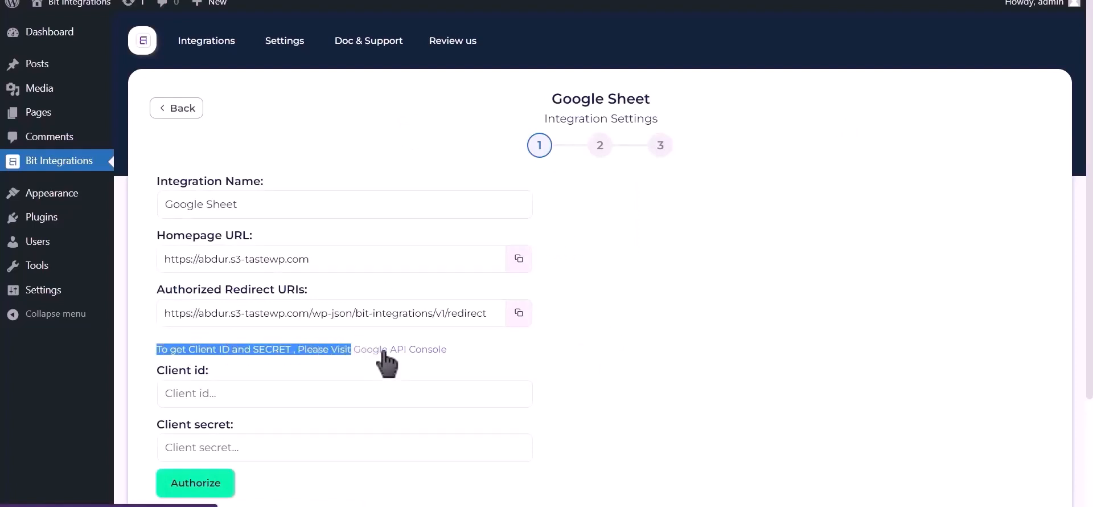
# - Enable the Google Drive API for My First Project from the Google API Console search
pyautogui.click(400, 349)
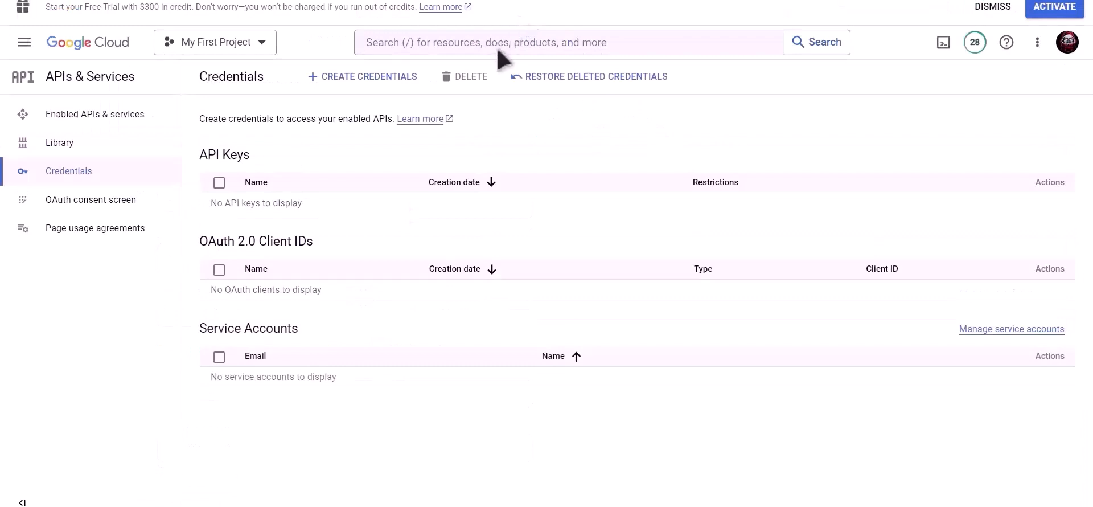
pyautogui.click(564, 41)
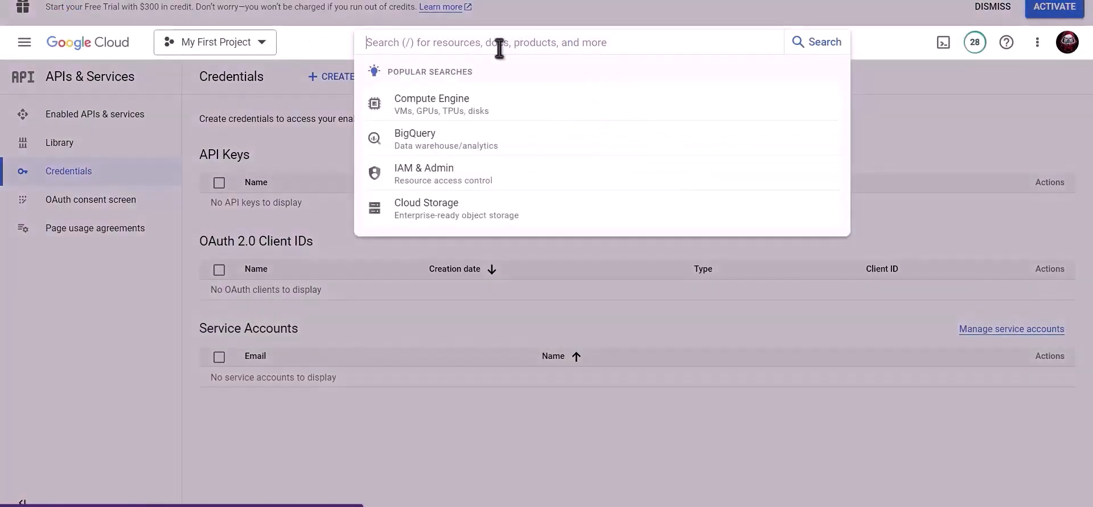
pyautogui.write('Google drive api')
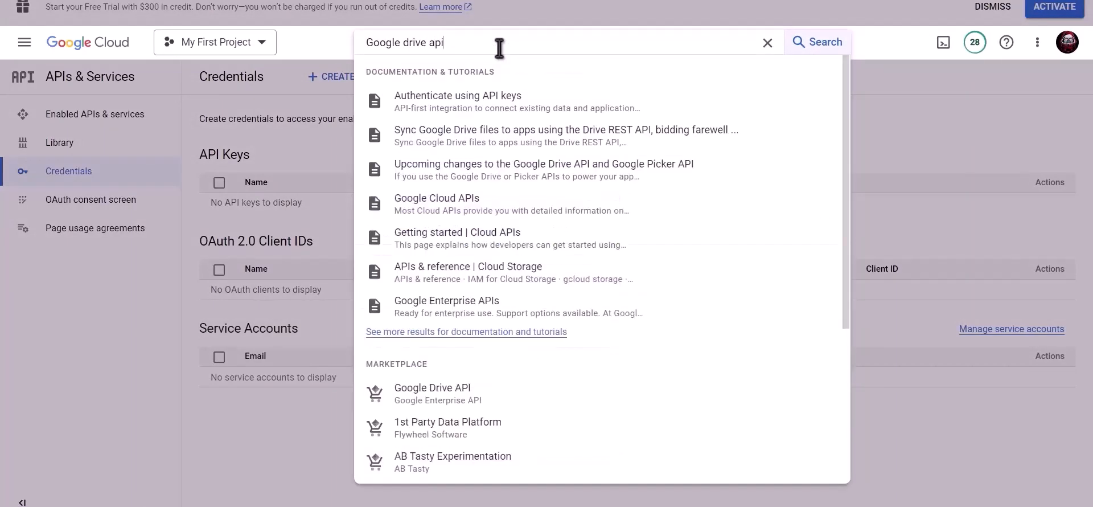
pyautogui.moveTo(451, 394)
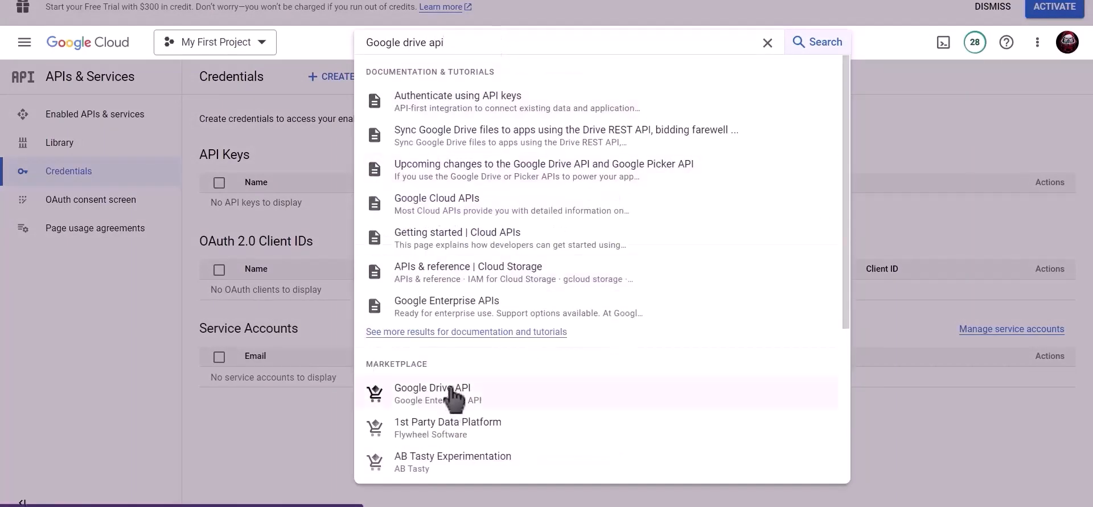
pyautogui.click(432, 393)
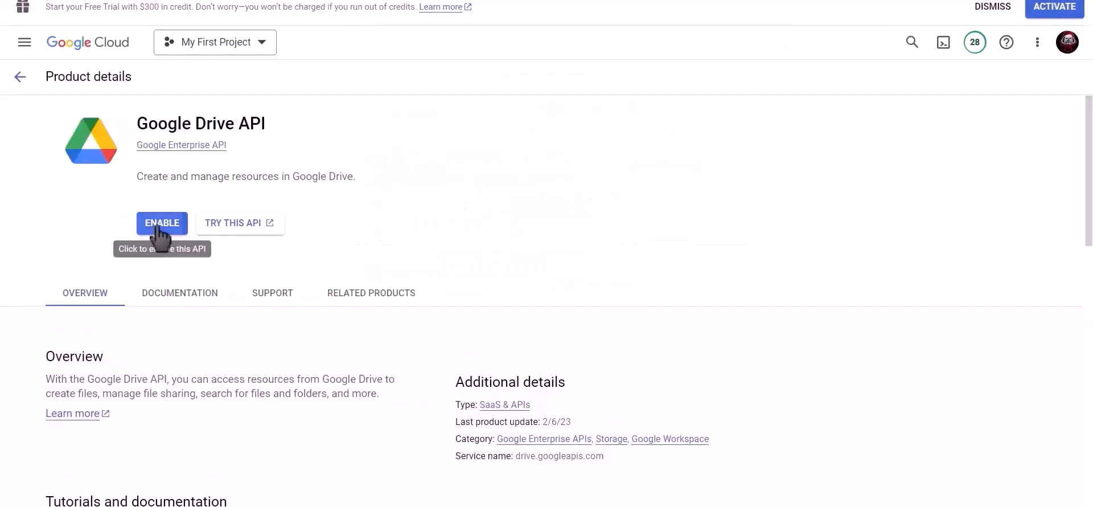
# - Enable the Google Sheets API for My First Project the same way
pyautogui.write('g')
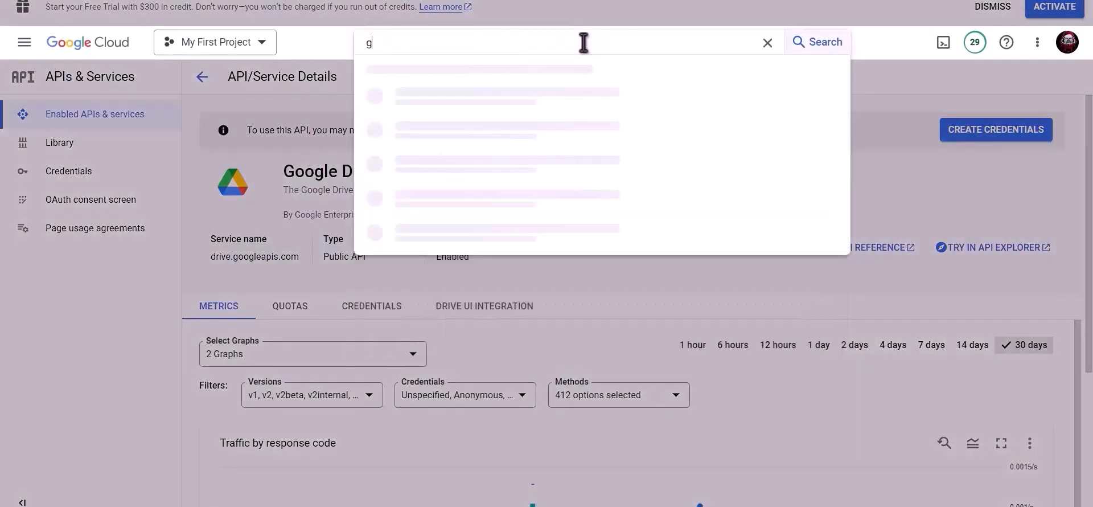
pyautogui.write('oogle sheet')
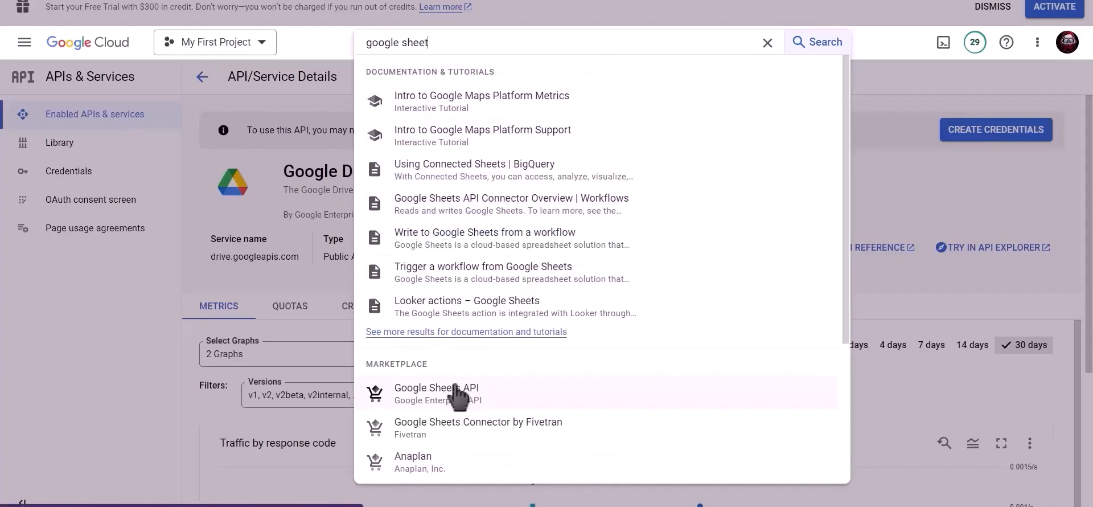
pyautogui.click(436, 388)
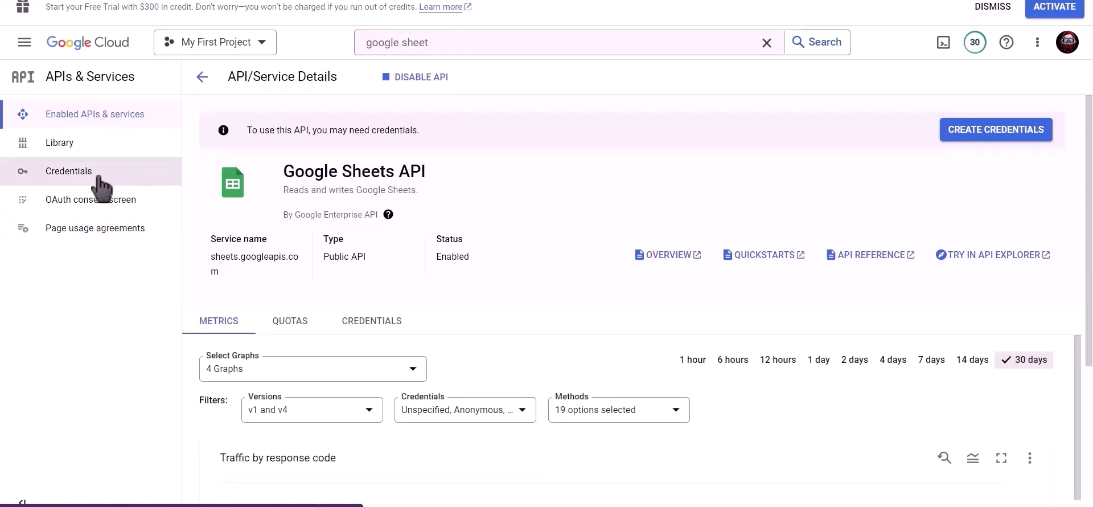
# - Start a new OAuth client ID credential of type Web application
pyautogui.click(68, 171)
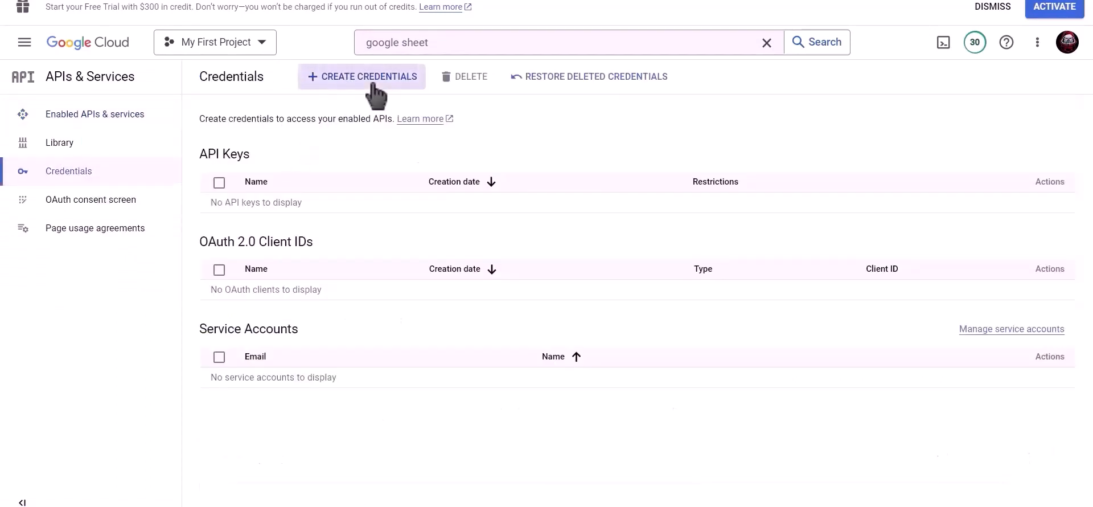
pyautogui.click(362, 76)
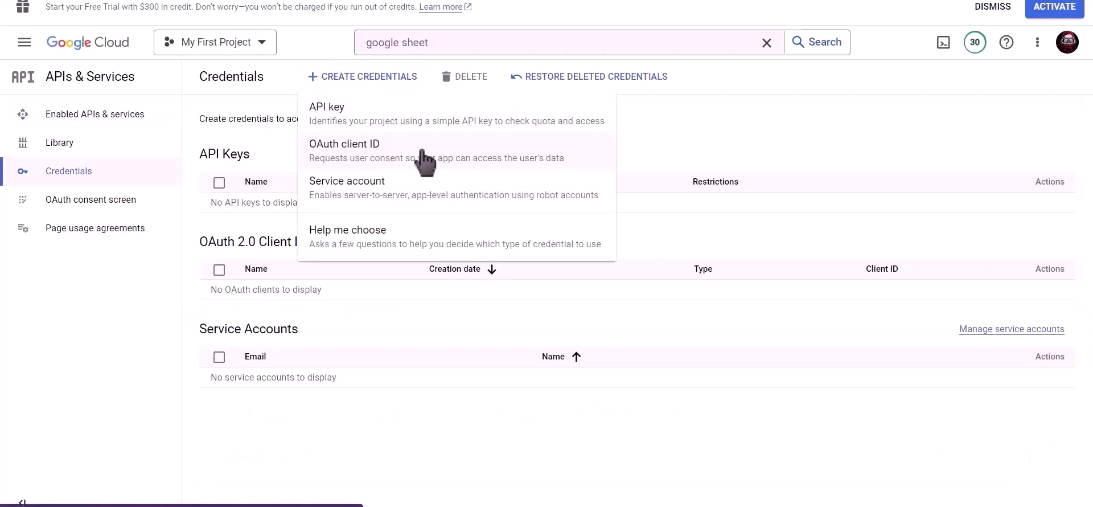
pyautogui.click(344, 144)
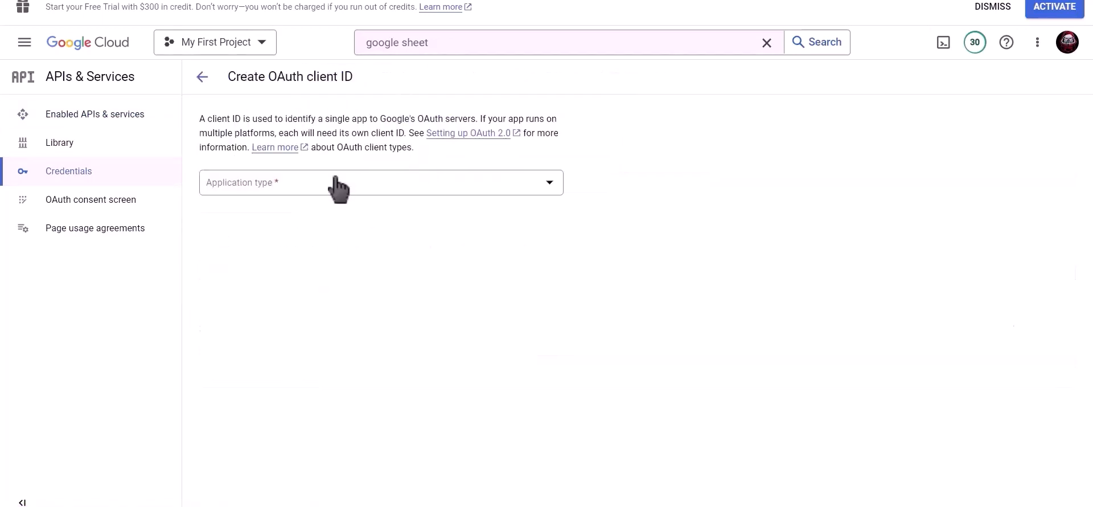
pyautogui.click(381, 182)
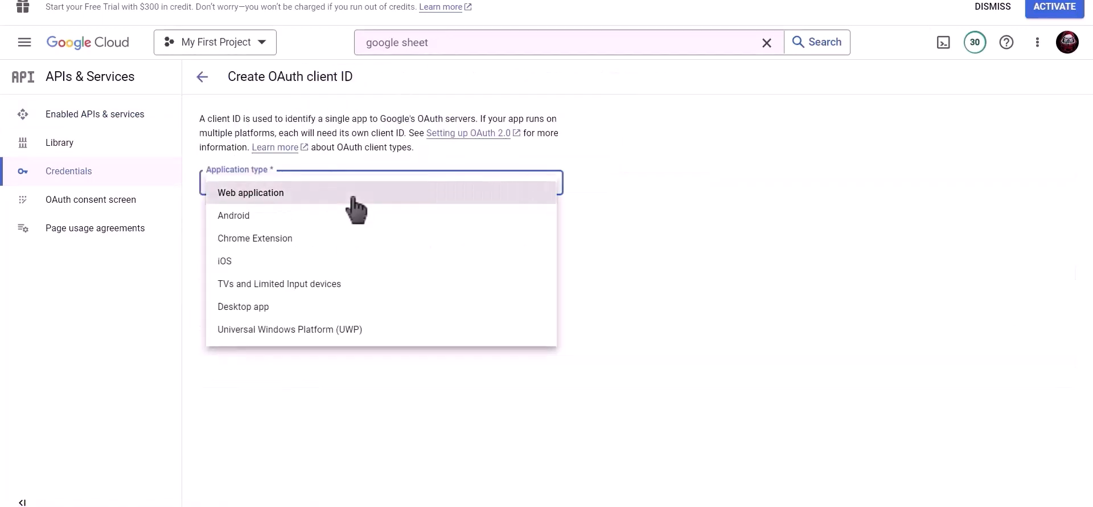
pyautogui.click(250, 192)
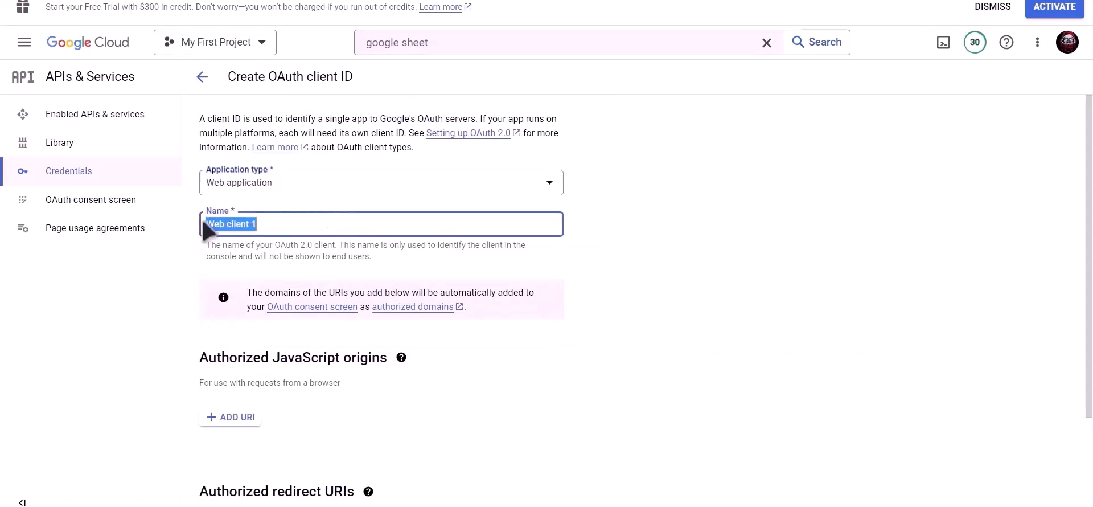
# - Name the client Bit Integrations and add an Authorized redirect URI entry
pyautogui.write('Bit Integrations')
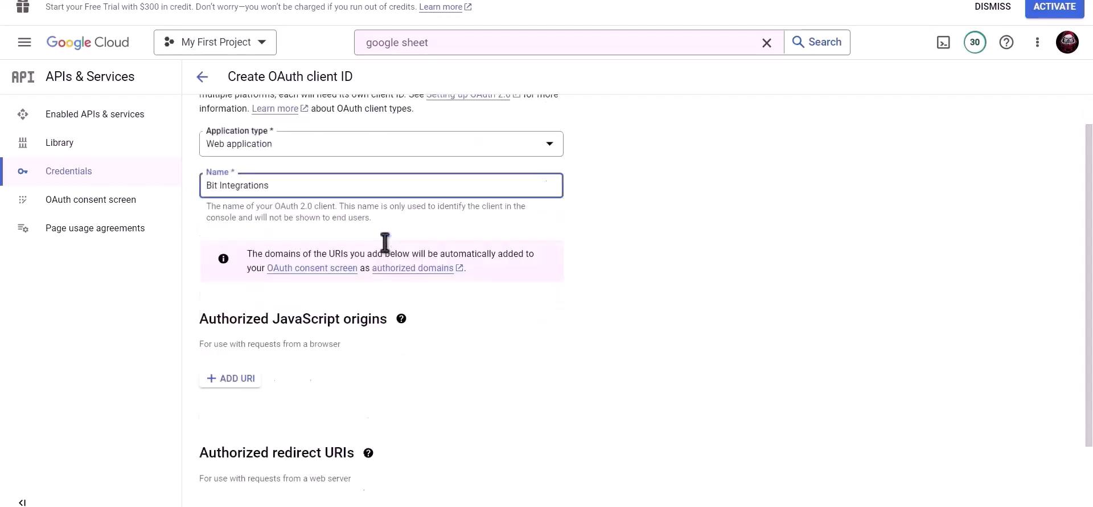
pyautogui.scroll(-3)
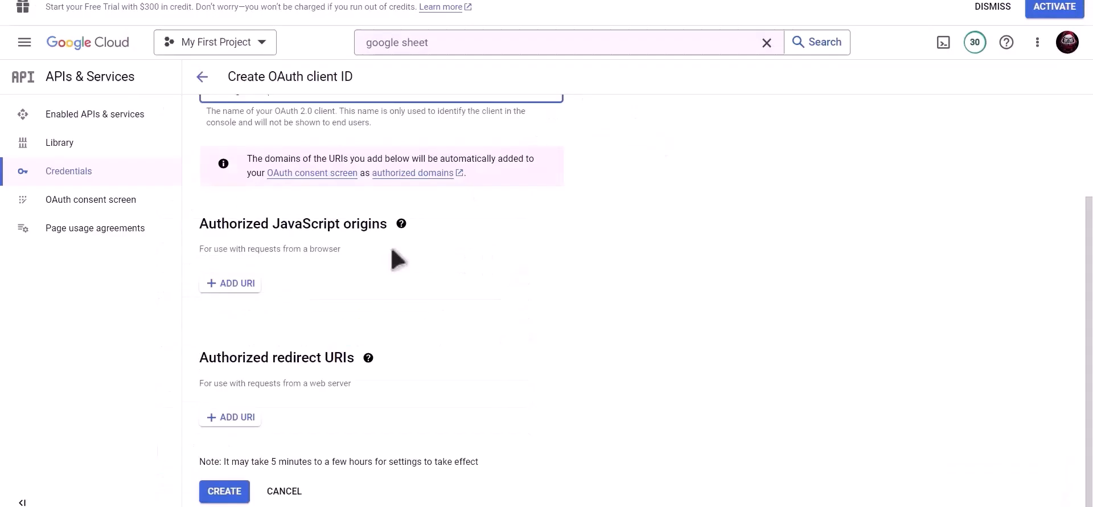
pyautogui.click(230, 417)
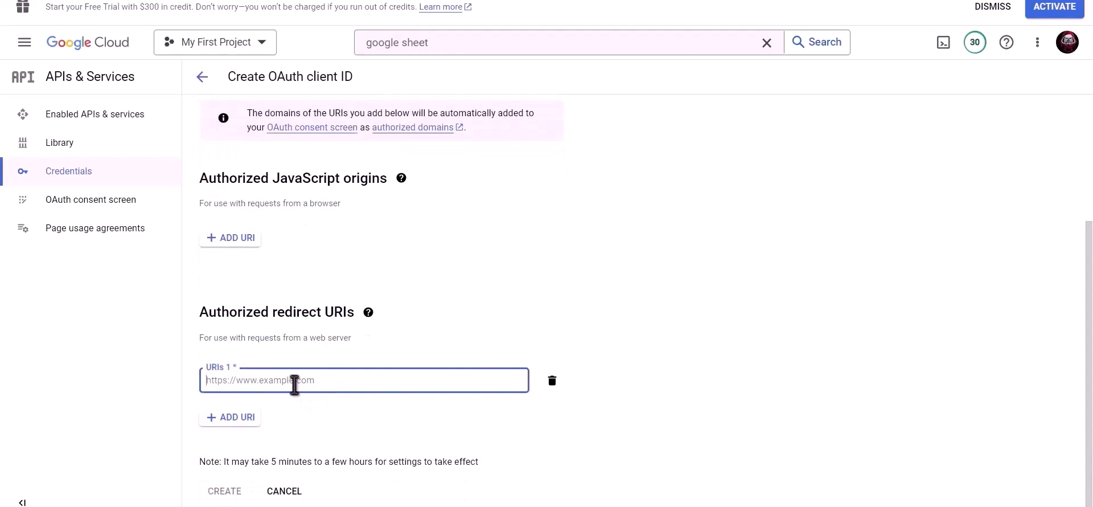
pyautogui.write('https://abdur.s3-tastewp.com/wp-json/bit-integrations/v1/redirect')
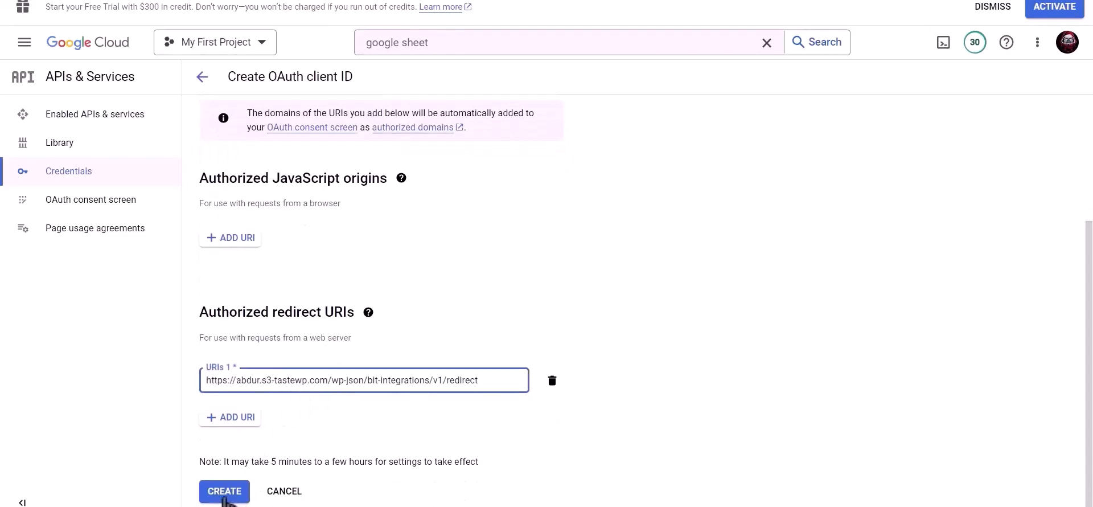
pyautogui.click(224, 490)
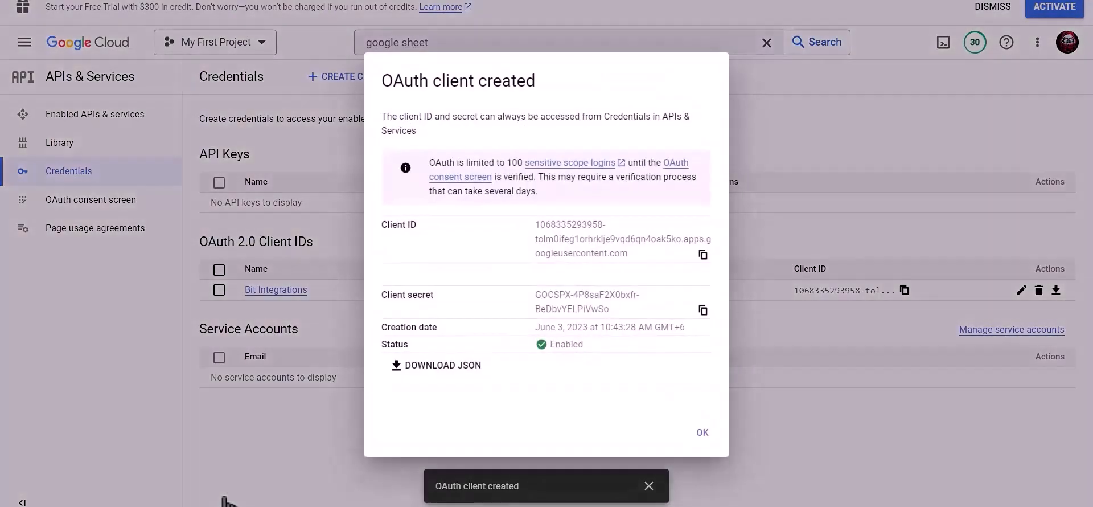
pyautogui.moveTo(704, 255)
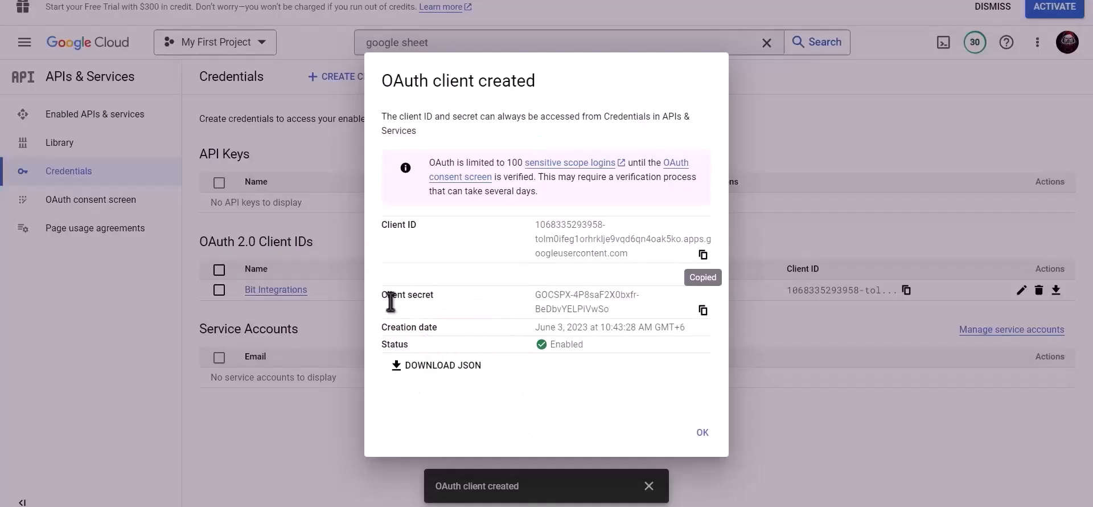
# - Fill the client ID and secret into the Google Sheet settings and authorize the connection
pyautogui.click(704, 310)
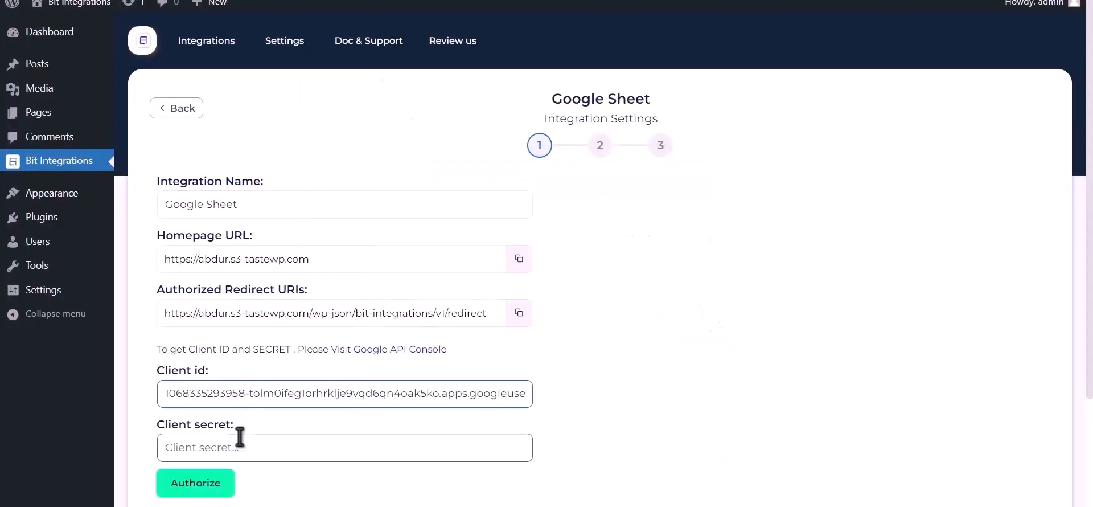
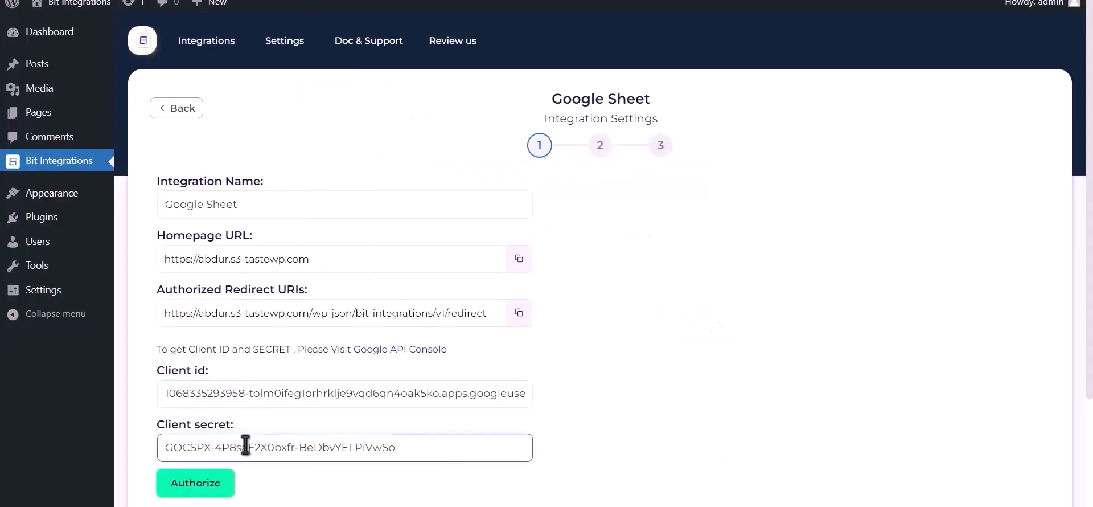
pyautogui.click(195, 482)
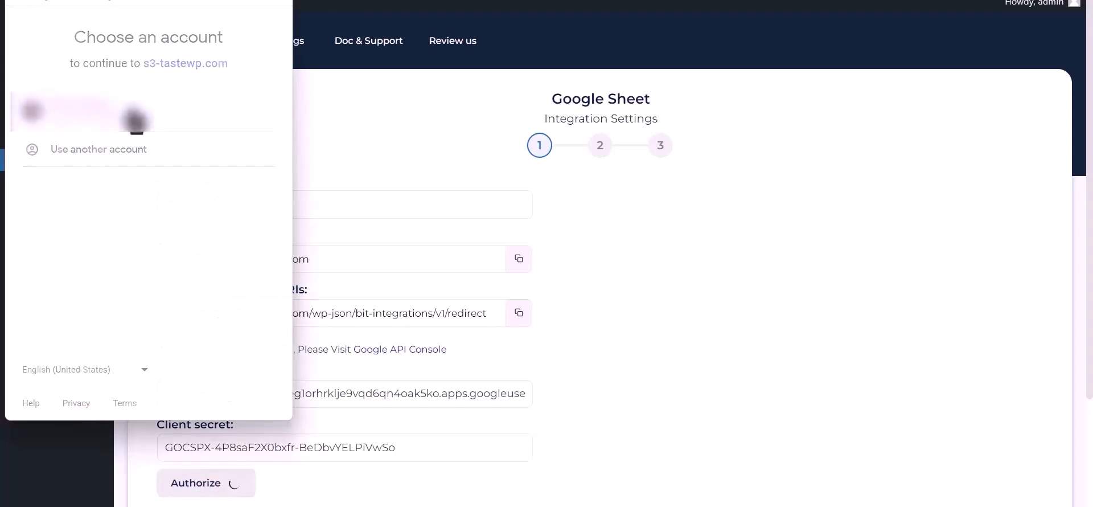
# - Sign in with the Google account, proceed past the unverified-app warning and grant the site Google Drive access
pyautogui.click(70, 112)
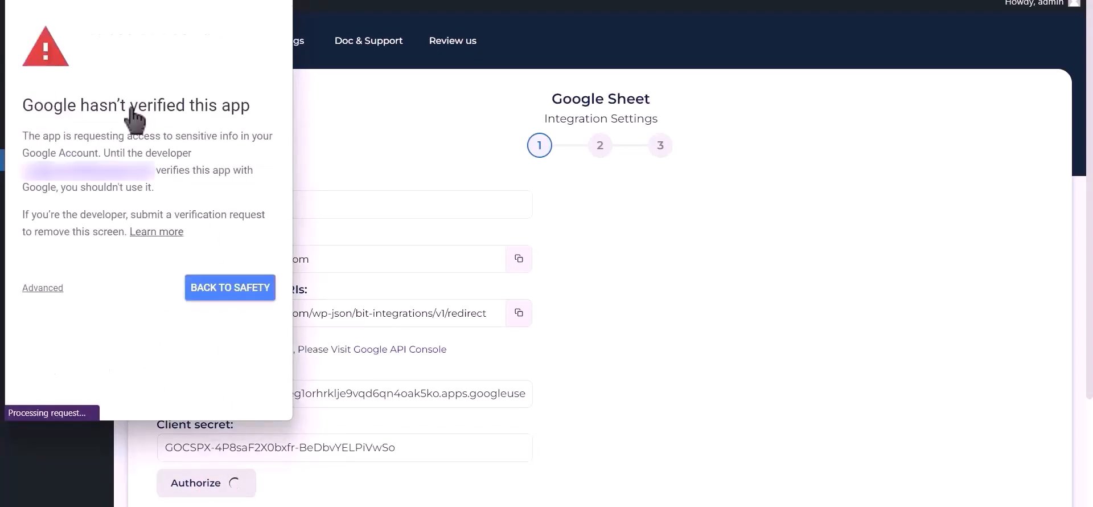
pyautogui.click(41, 287)
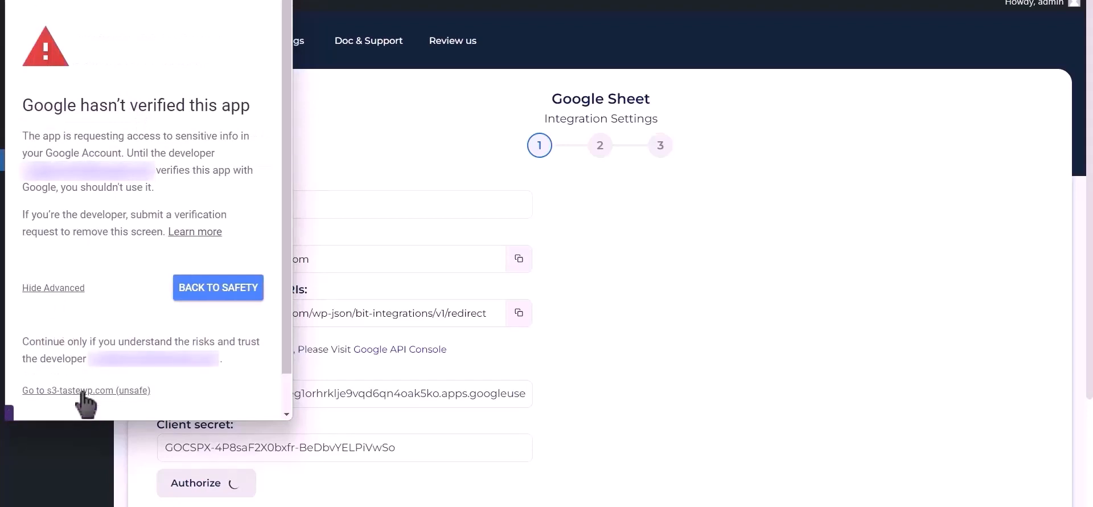
pyautogui.click(85, 389)
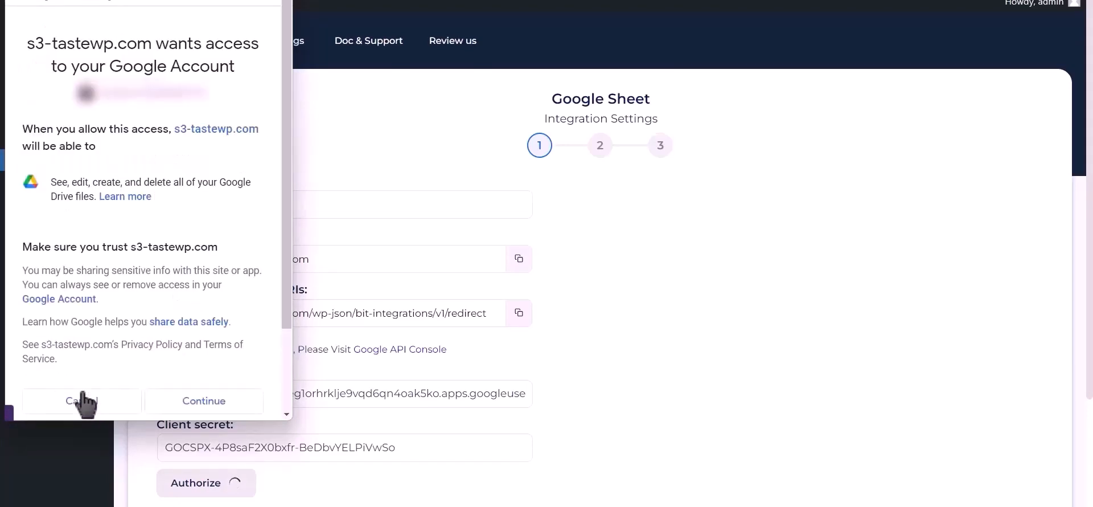
pyautogui.click(203, 401)
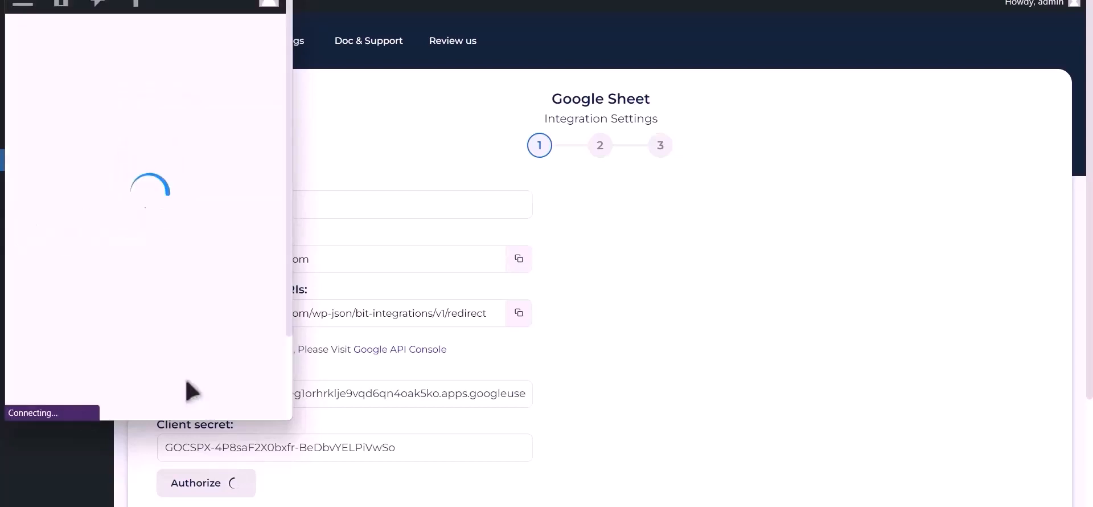
pyautogui.click(195, 482)
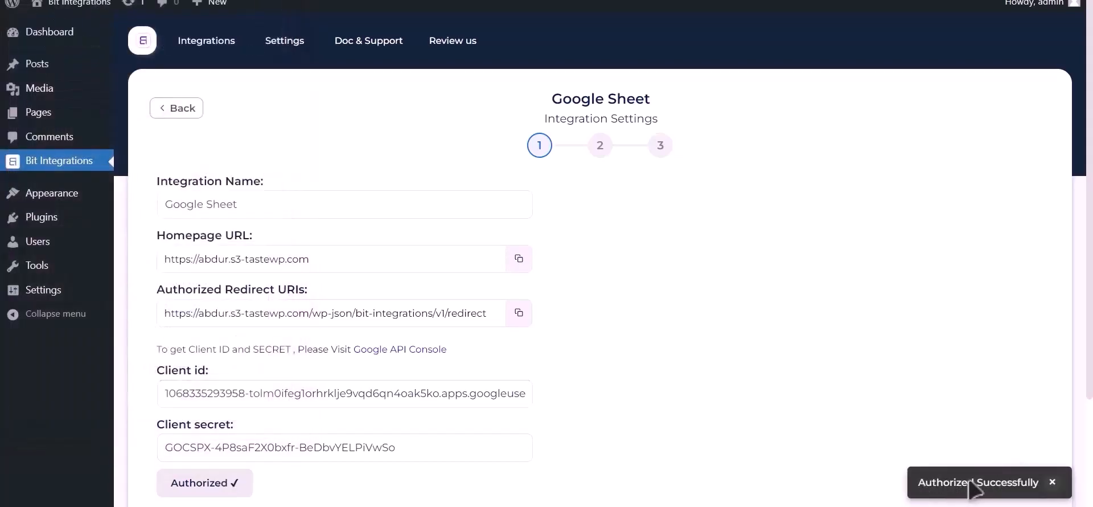
# - Advance to step 2 and select Post_Google_Sheet as the spreadsheet
pyautogui.scroll(-3)
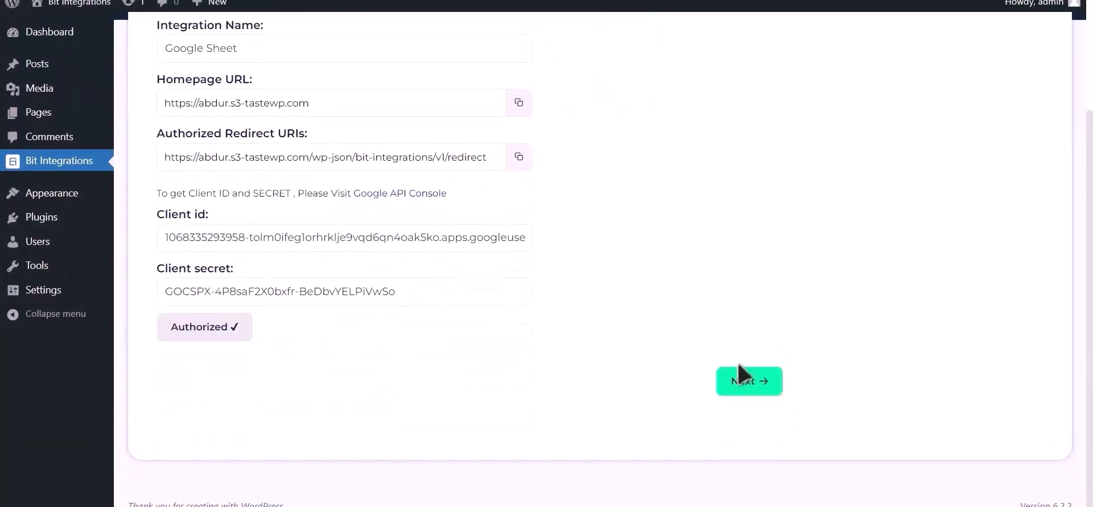
pyautogui.click(749, 380)
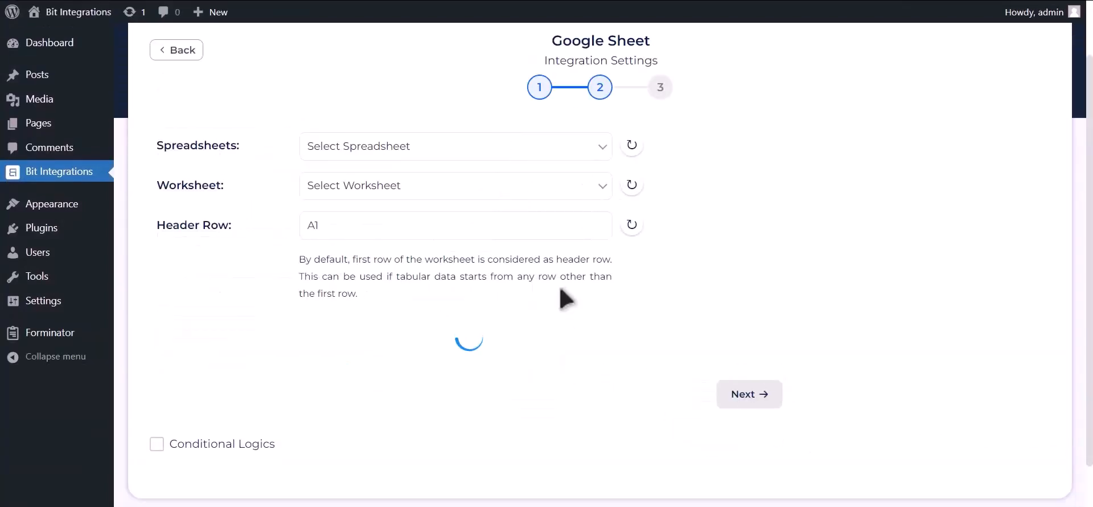
pyautogui.click(631, 146)
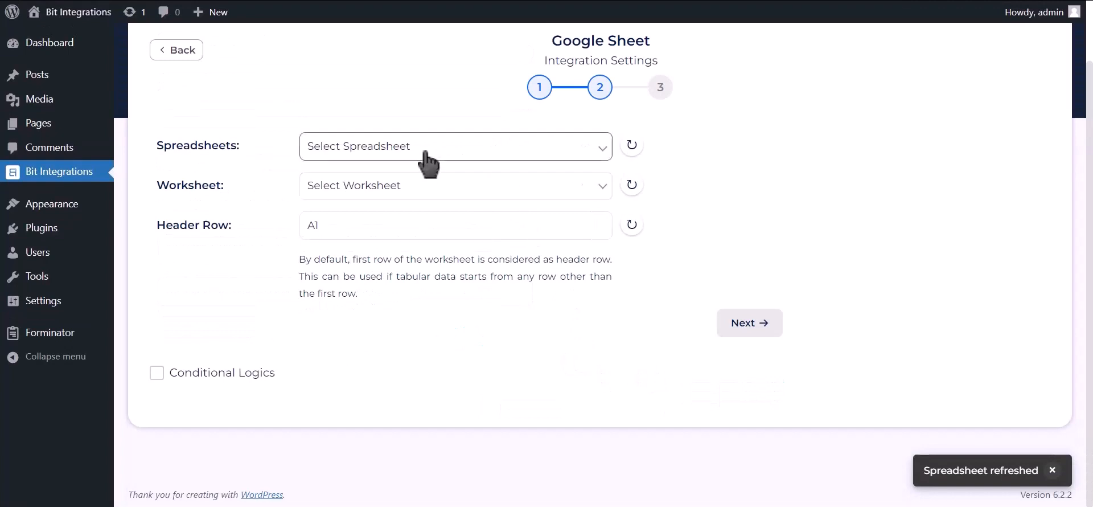
pyautogui.click(453, 146)
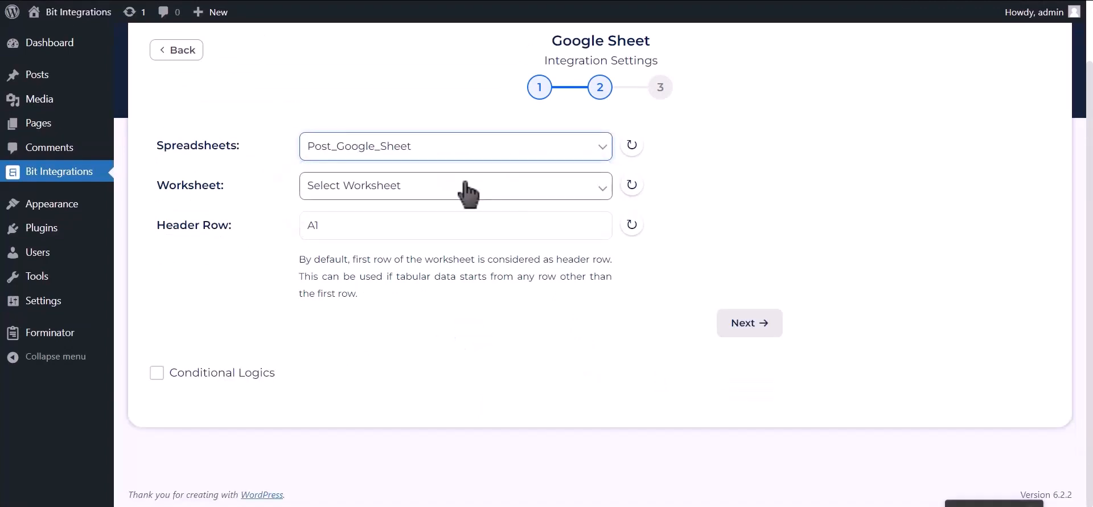
pyautogui.click(454, 185)
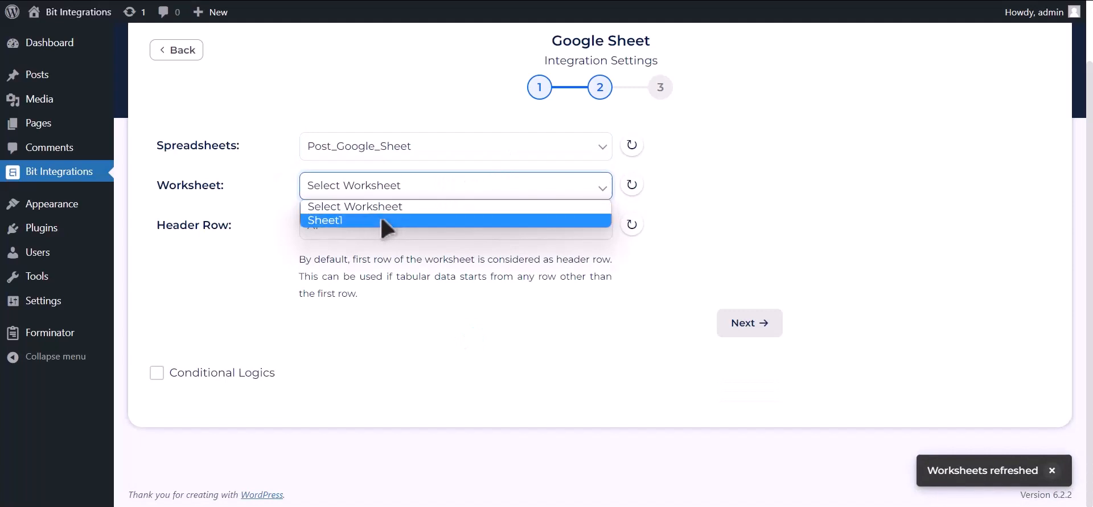
# - Select Sheet1 and map Name-1, Email Address-1 and Phone Number-1 to Name, Email Address and Phone Number
pyautogui.click(324, 220)
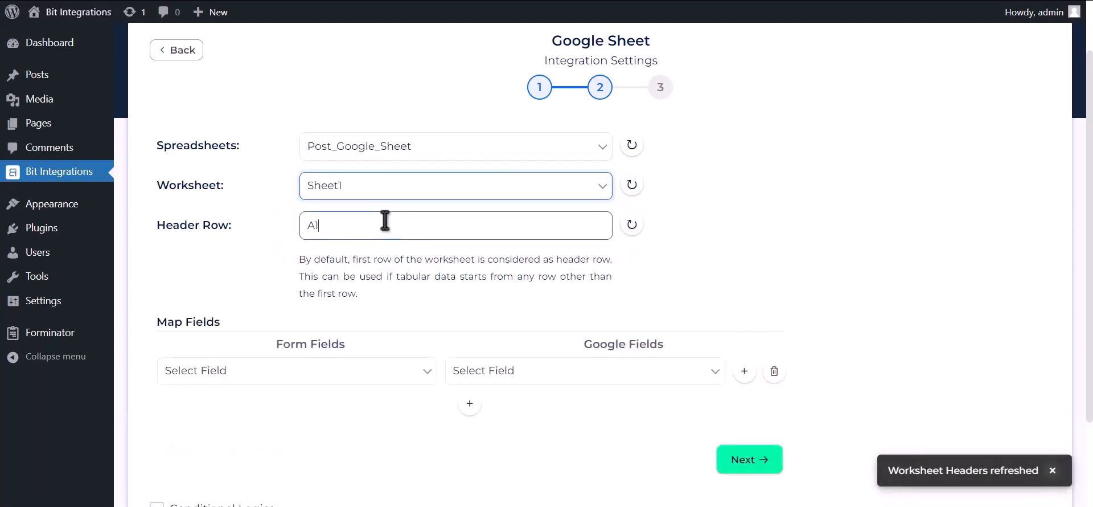
pyautogui.scroll(-3)
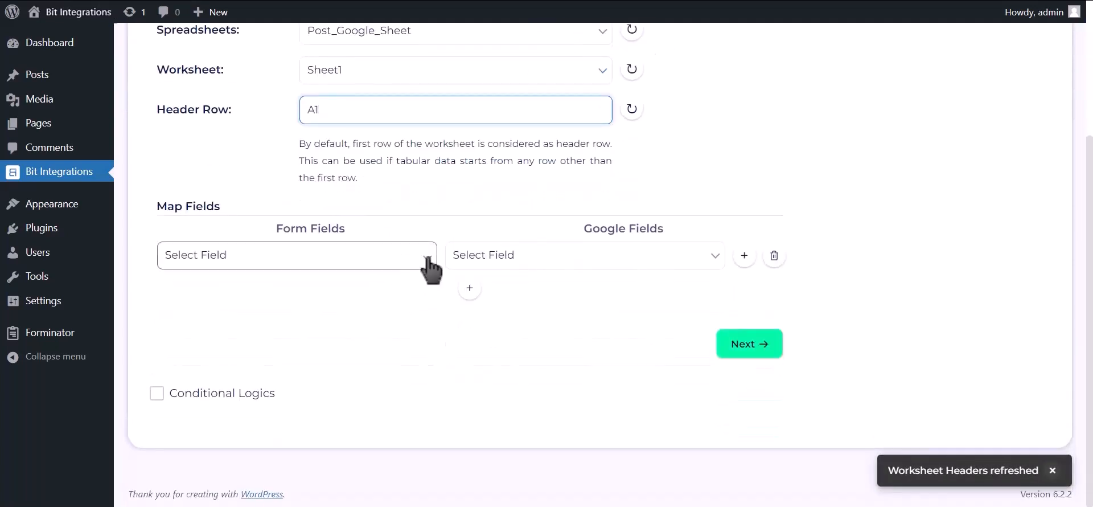
pyautogui.click(585, 254)
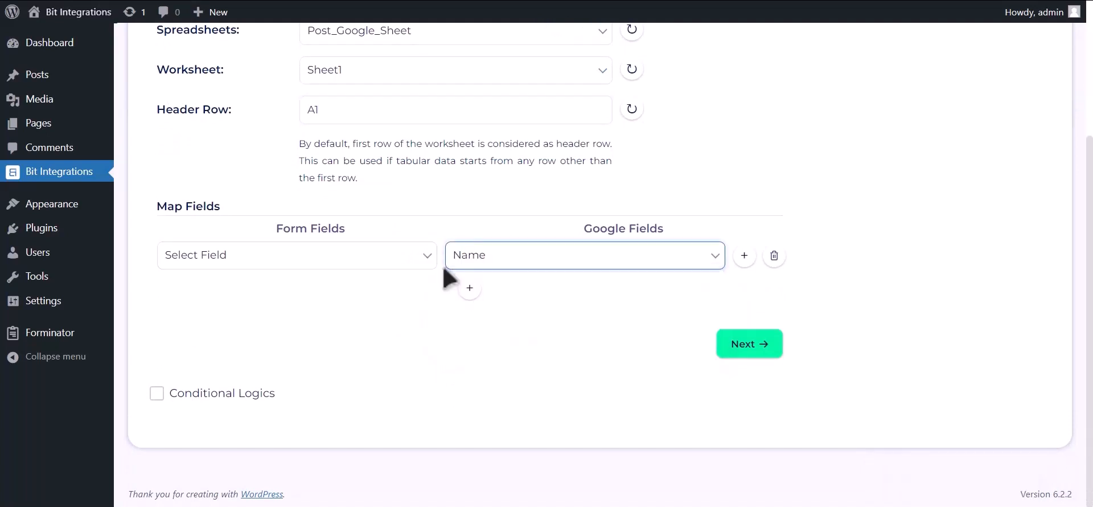
pyautogui.click(296, 255)
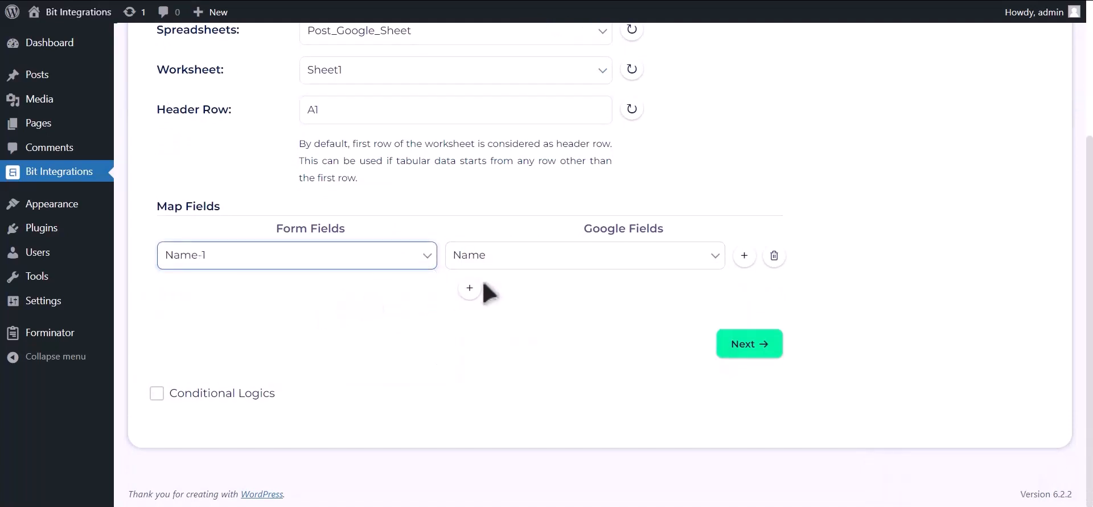
pyautogui.click(469, 288)
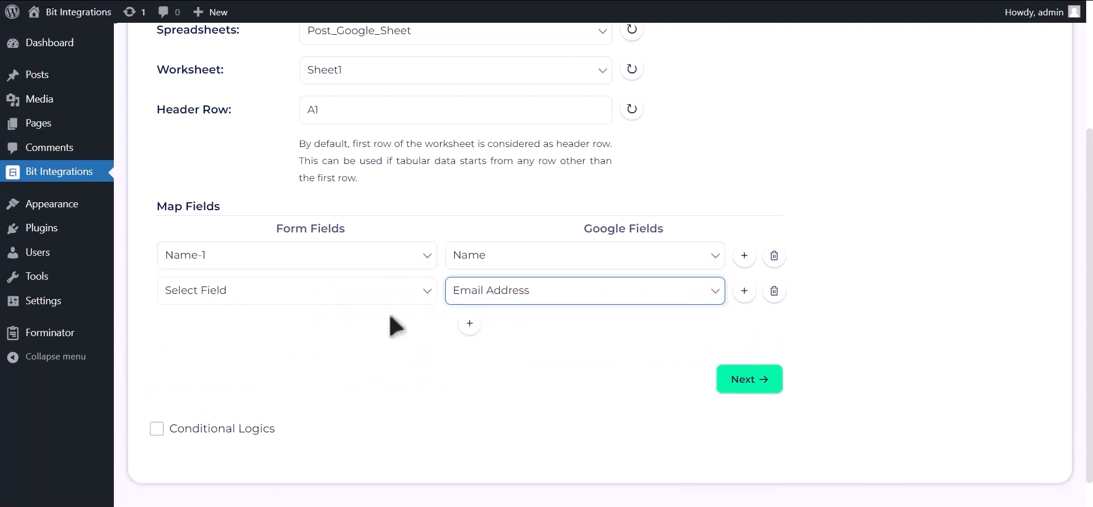
pyautogui.click(295, 290)
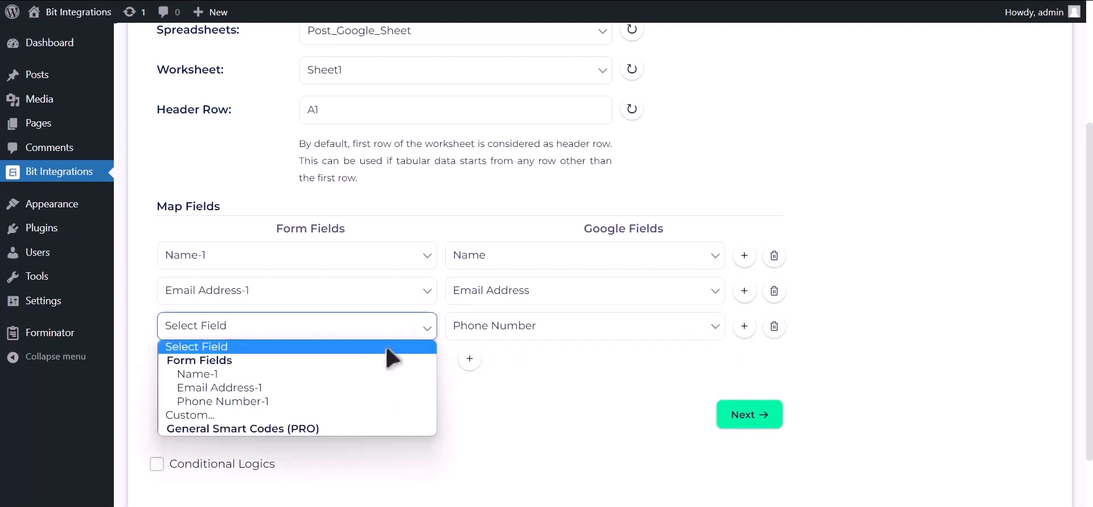
pyautogui.click(223, 401)
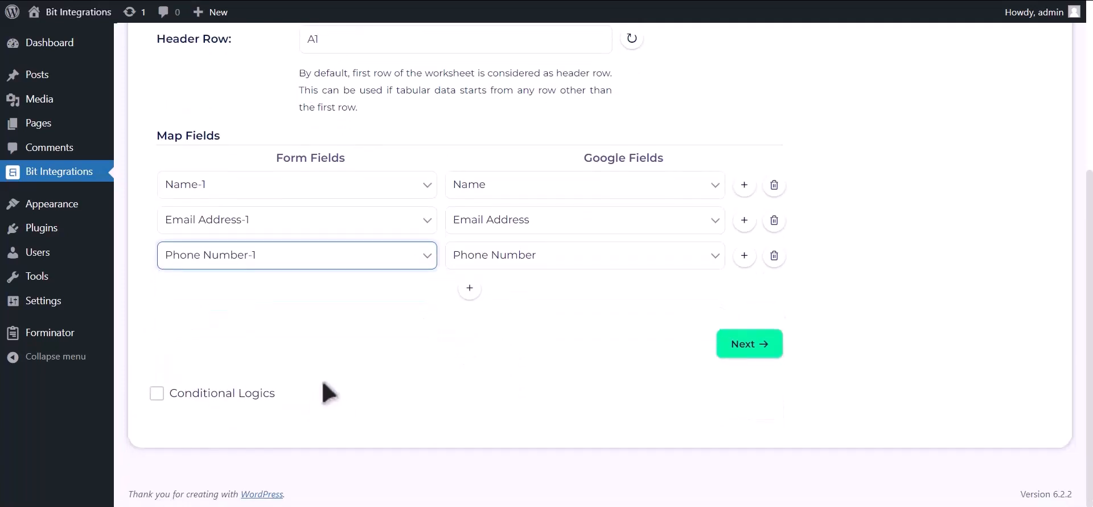
# - Leave Conditional Logics off, advance to step 3 and Finish & Save the integration
pyautogui.click(156, 393)
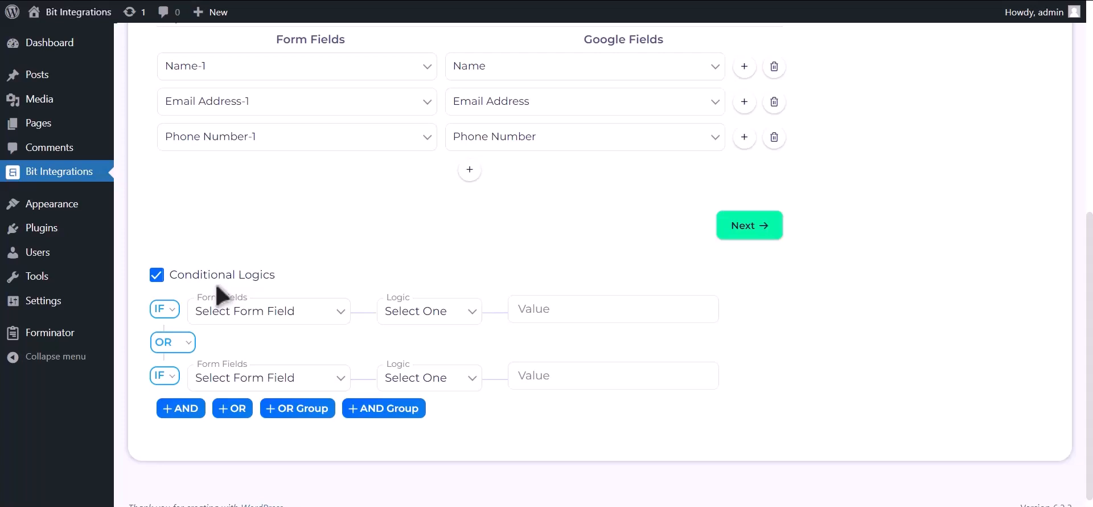
pyautogui.click(156, 274)
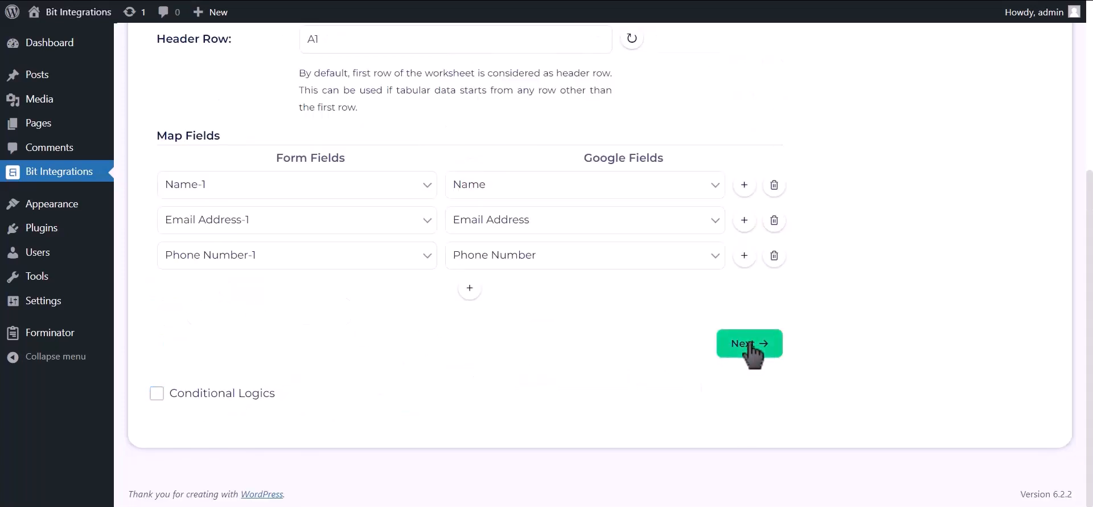
pyautogui.click(749, 343)
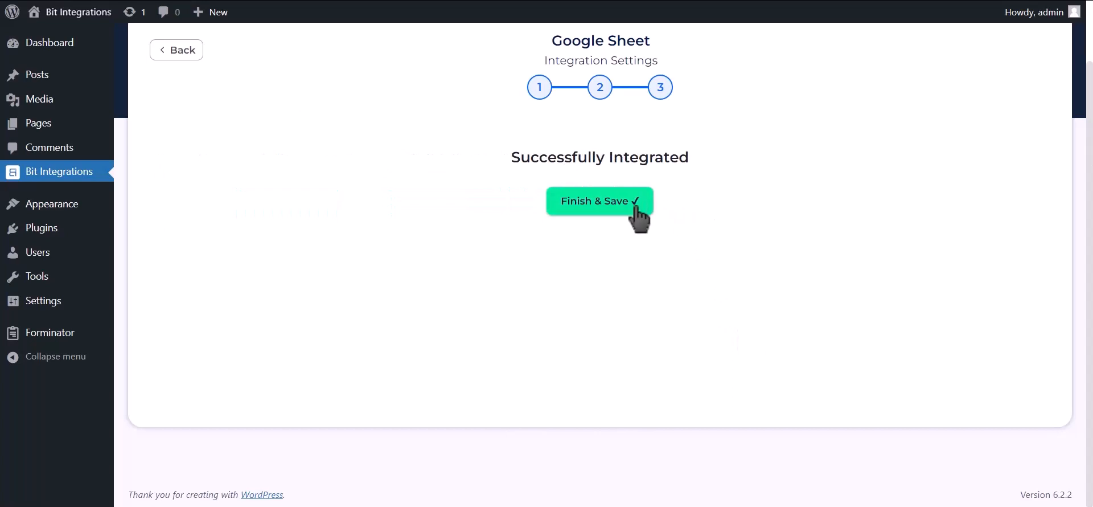
pyautogui.click(599, 201)
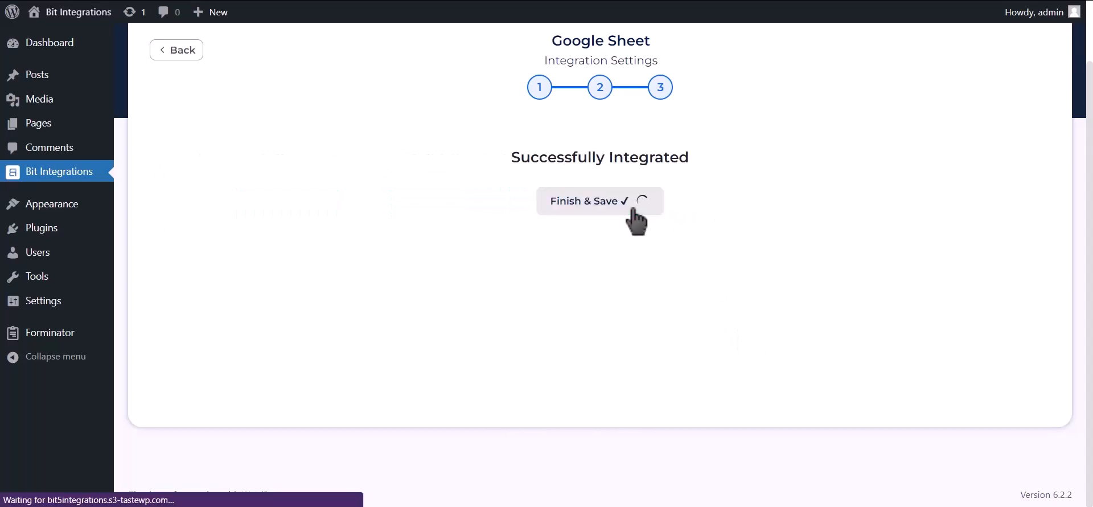
pyautogui.click(598, 201)
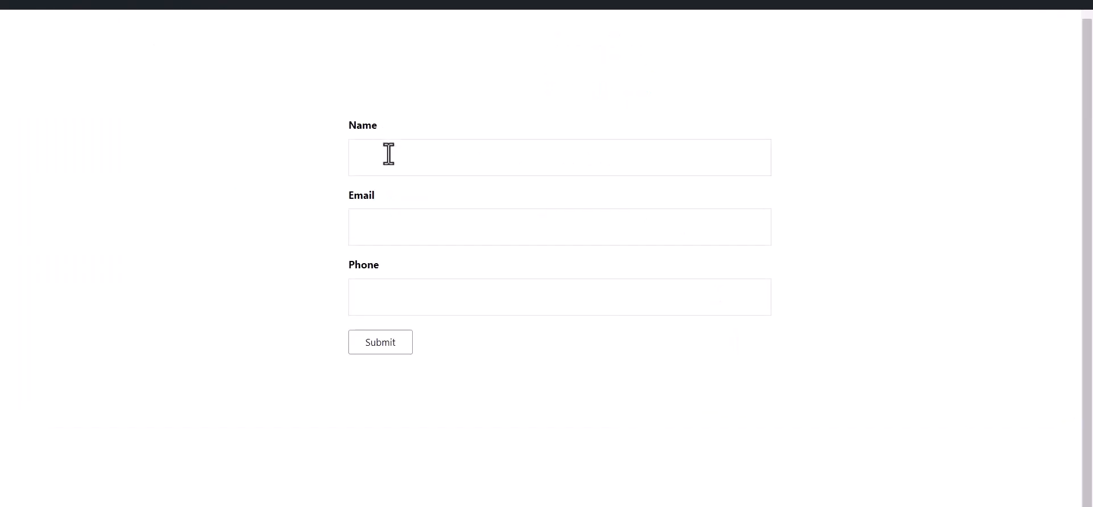
pyautogui.click(560, 157)
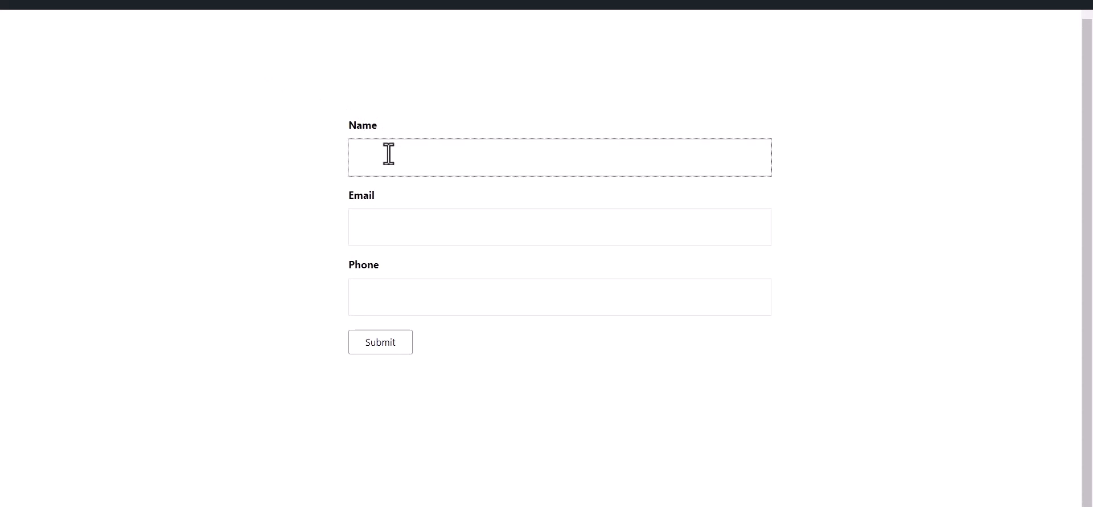
pyautogui.write('Bit Integrat')
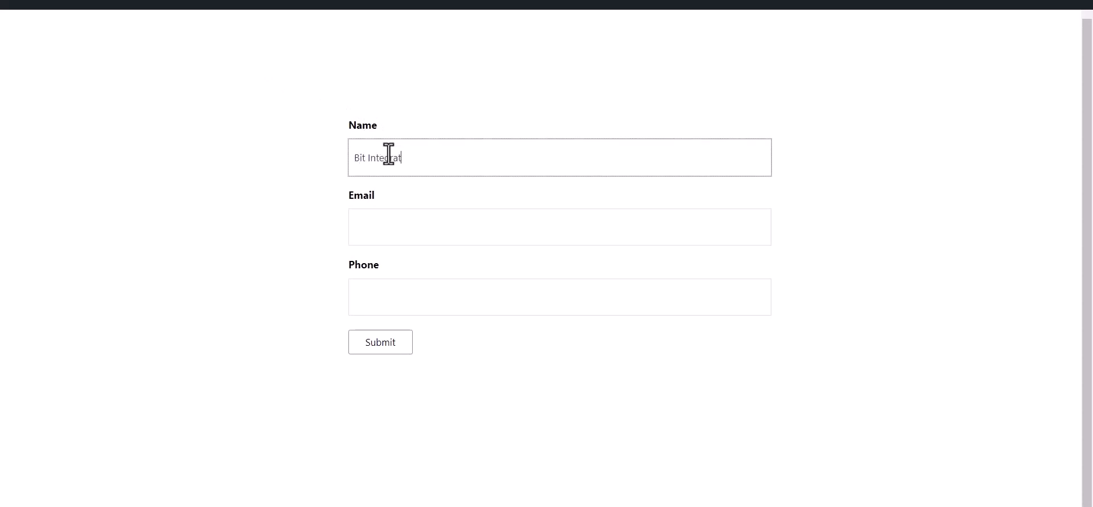
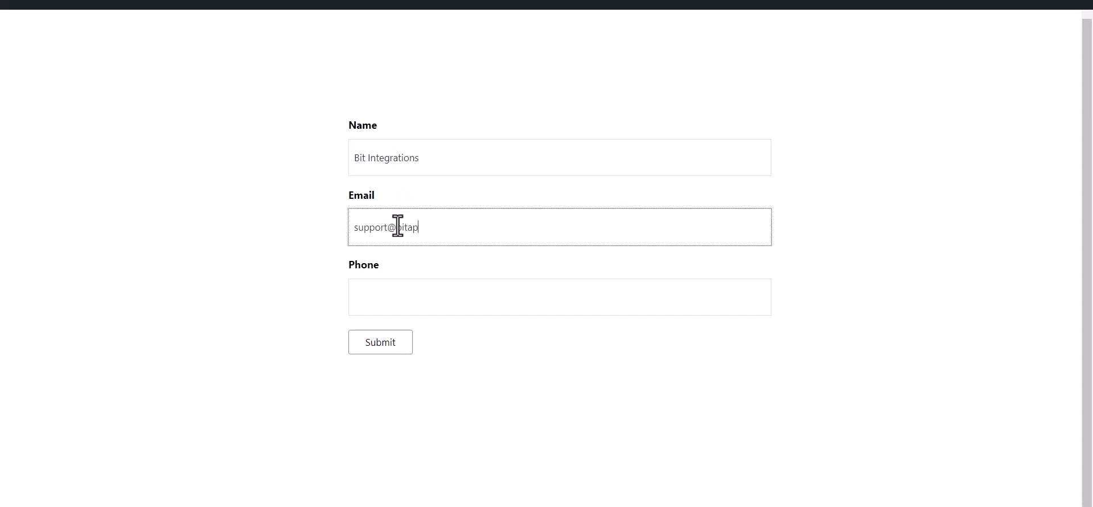
pyautogui.click(558, 297)
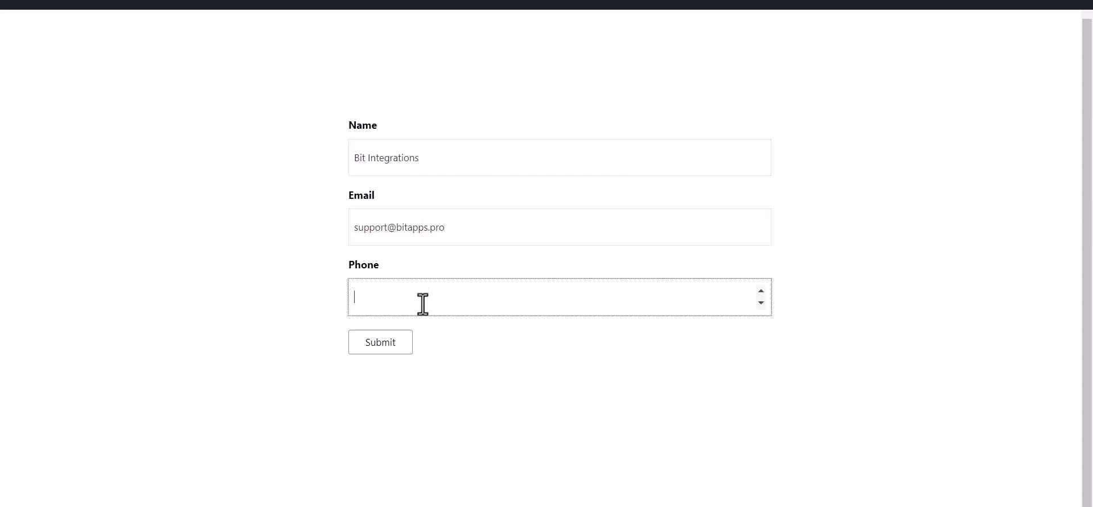
pyautogui.write('444555666')
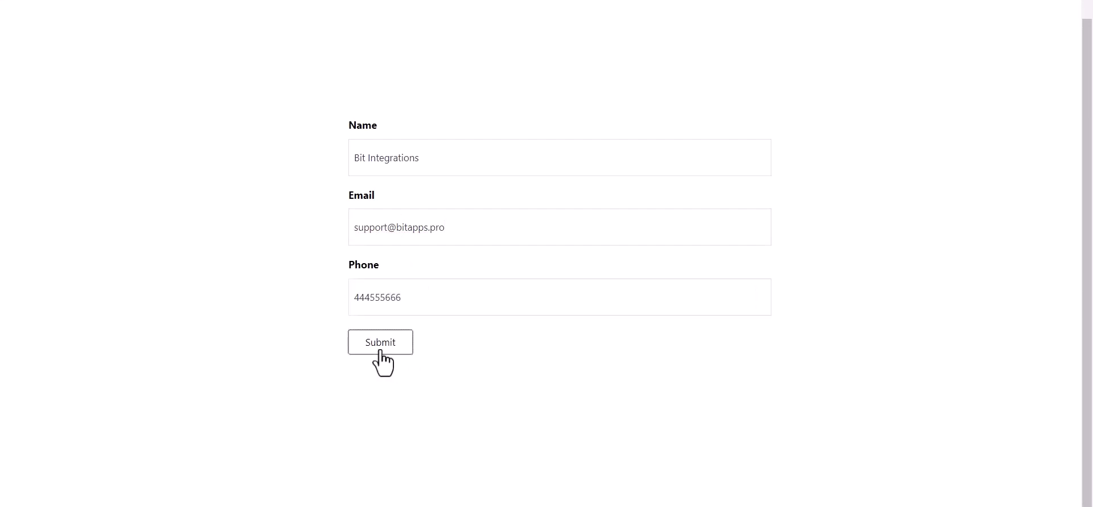
pyautogui.click(380, 341)
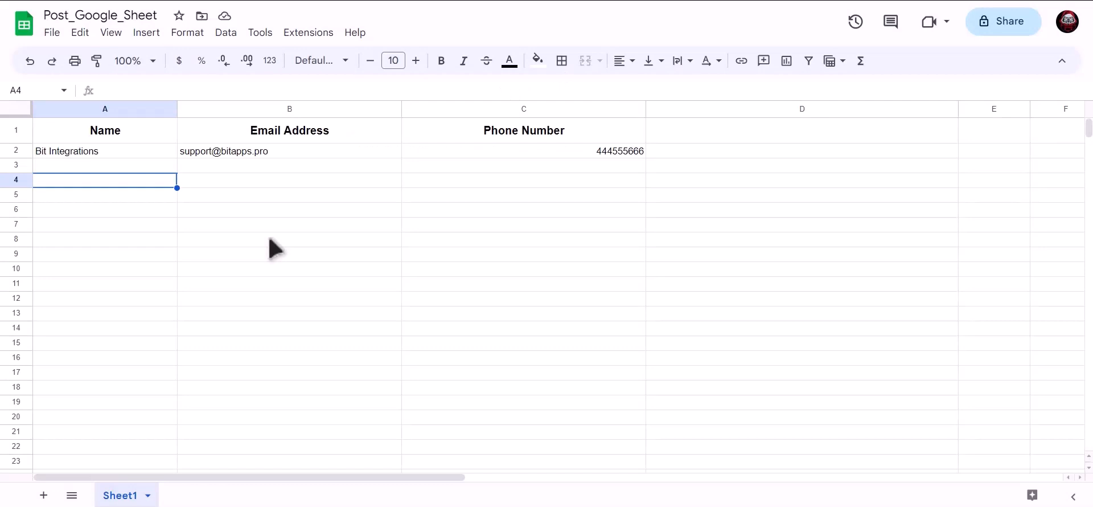
pyautogui.moveTo(216, 157)
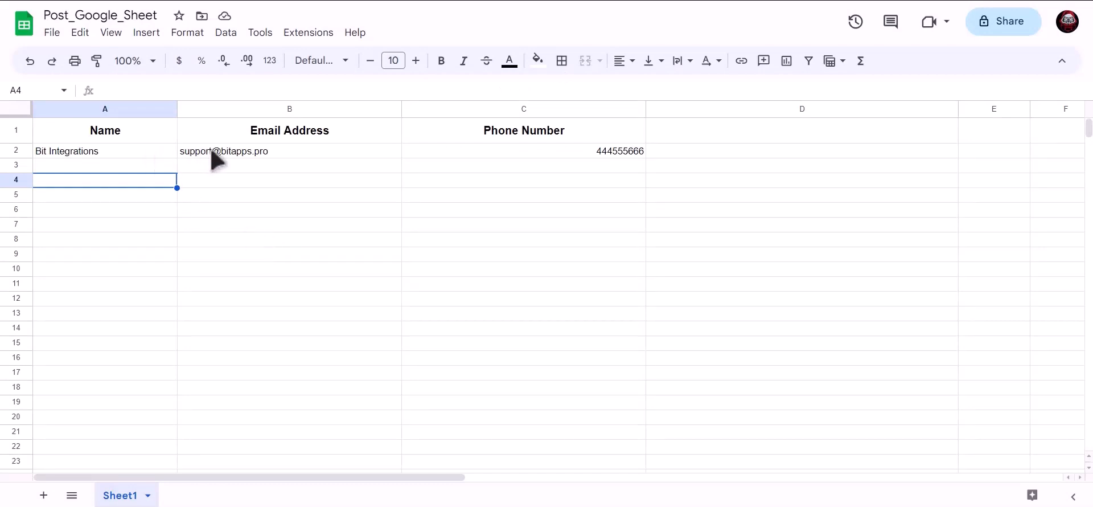